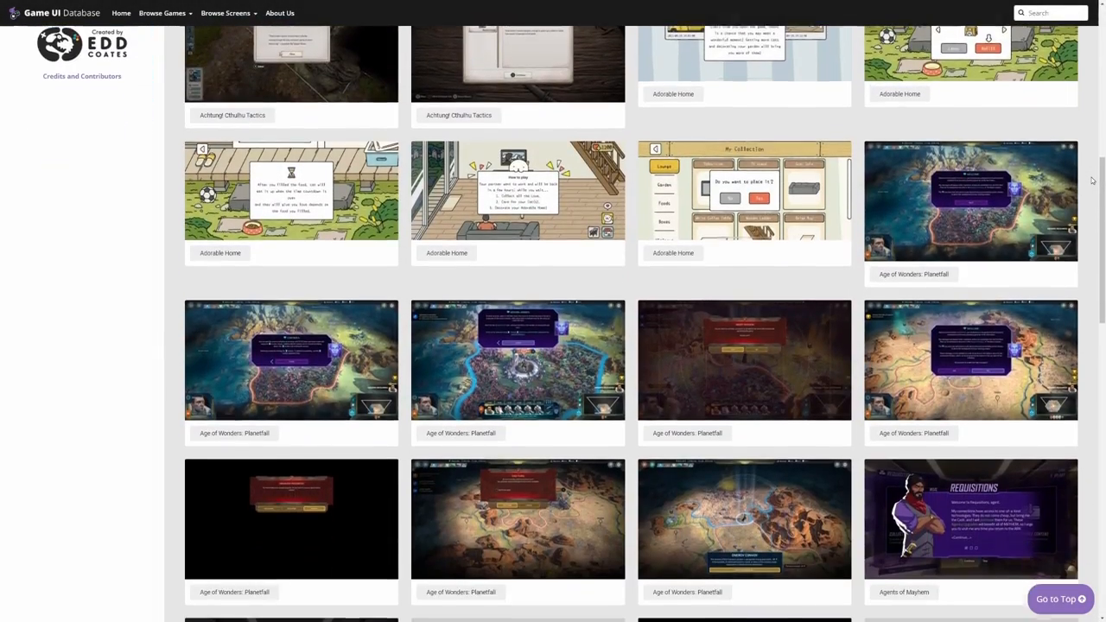
Step: Enter Play mode to run the modal window demo scene
{"action": "scroll", "scroll_direction": "down", "scroll_amount": 3}
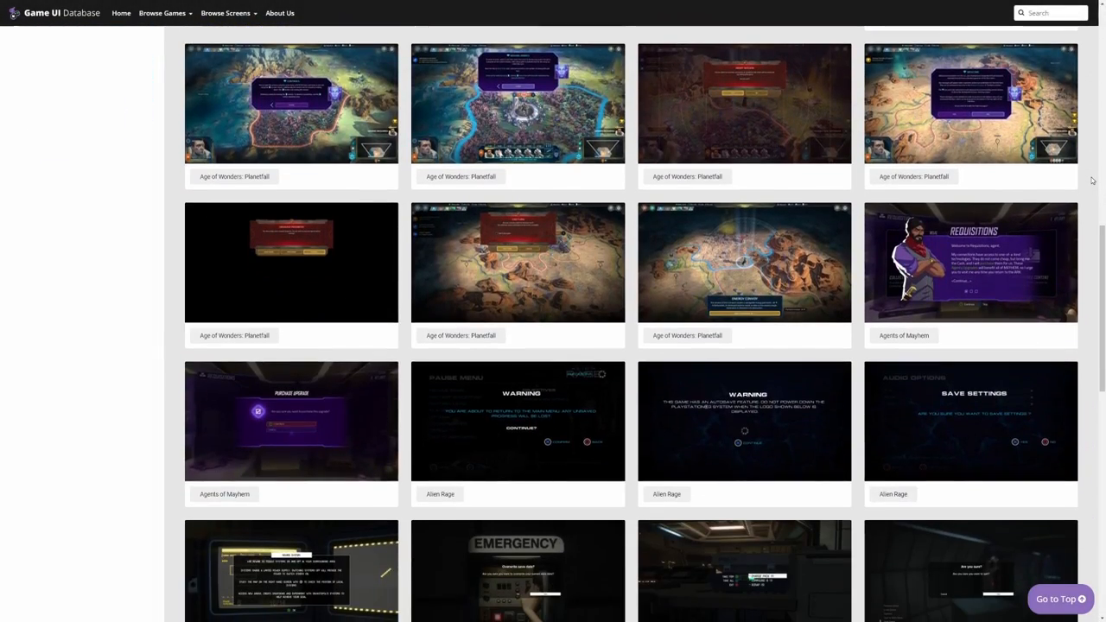
{"action": "scroll", "scroll_direction": "down", "scroll_amount": 3}
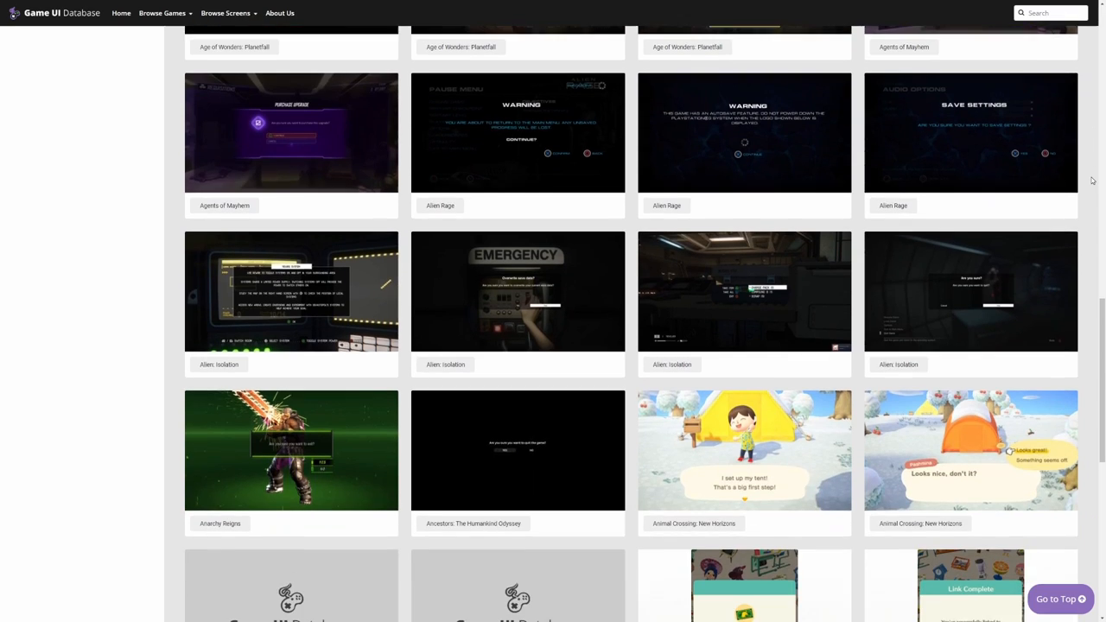
{"action": "scroll", "scroll_direction": "down", "scroll_amount": 3}
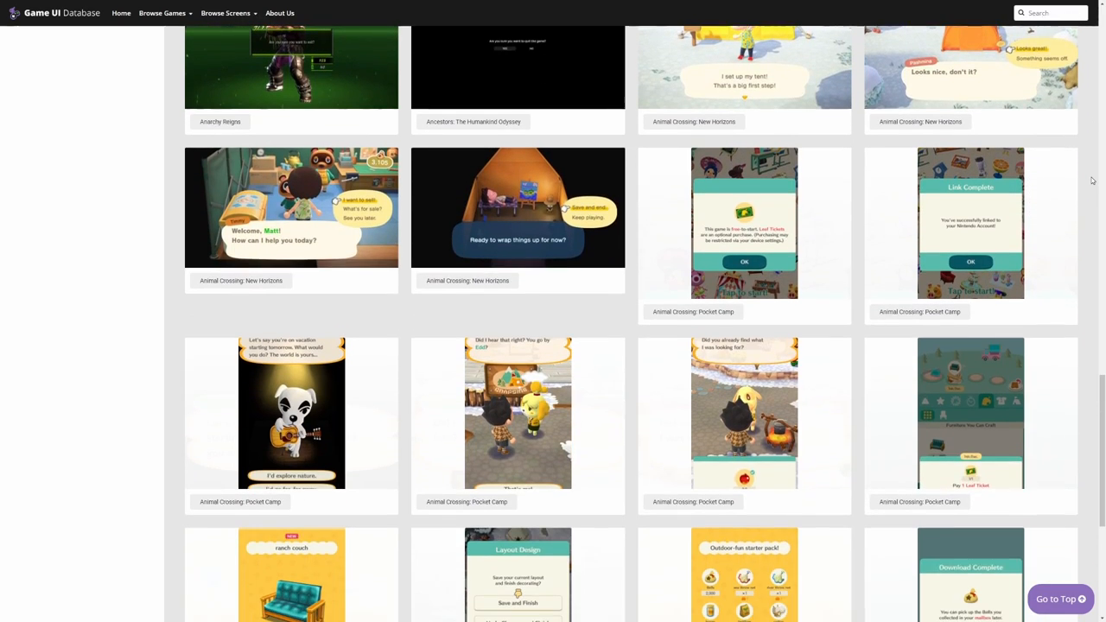
{"action": "scroll", "scroll_direction": "down", "scroll_amount": 3}
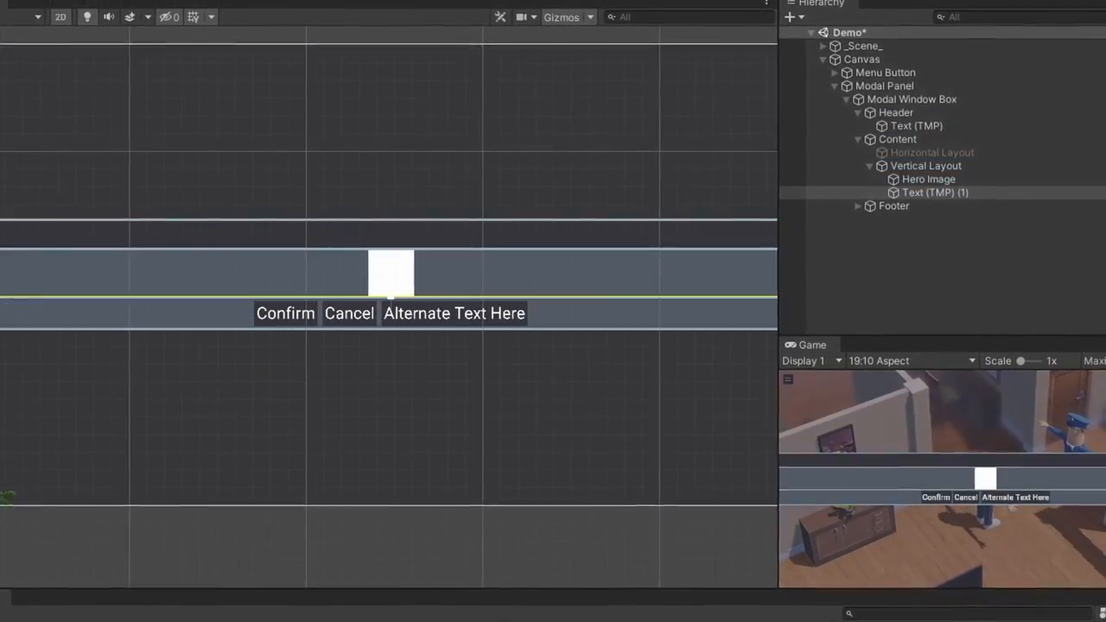
{"action": "left_click", "coordinate": [929, 178]}
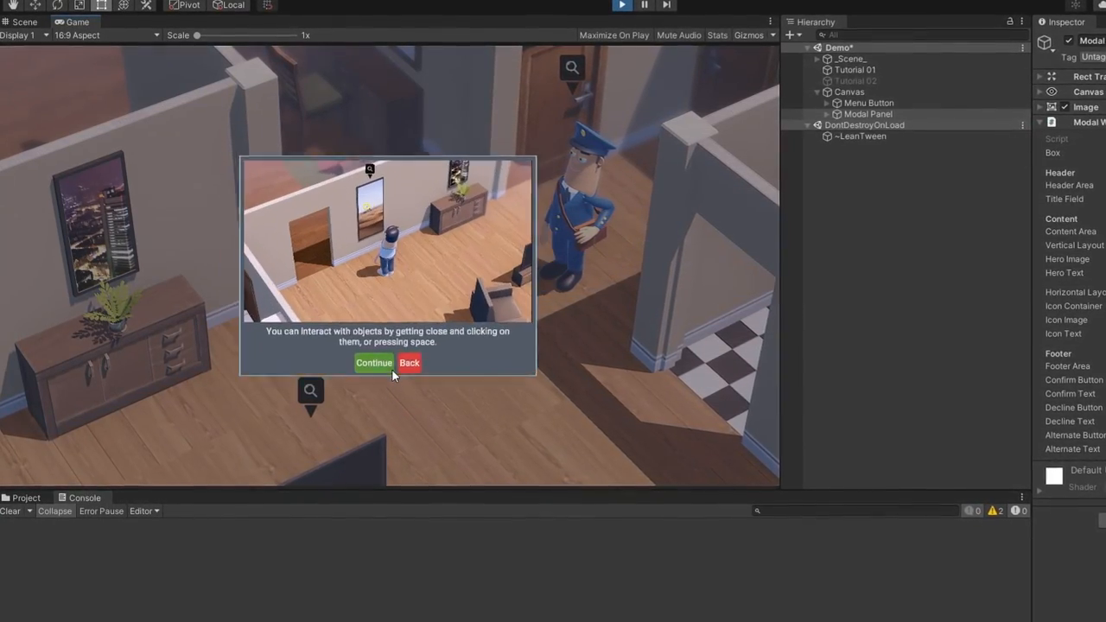
Step: Continue through both tutorial pages, dismiss the bed prompt with Okay, and stop playing
{"action": "left_click", "coordinate": [373, 363]}
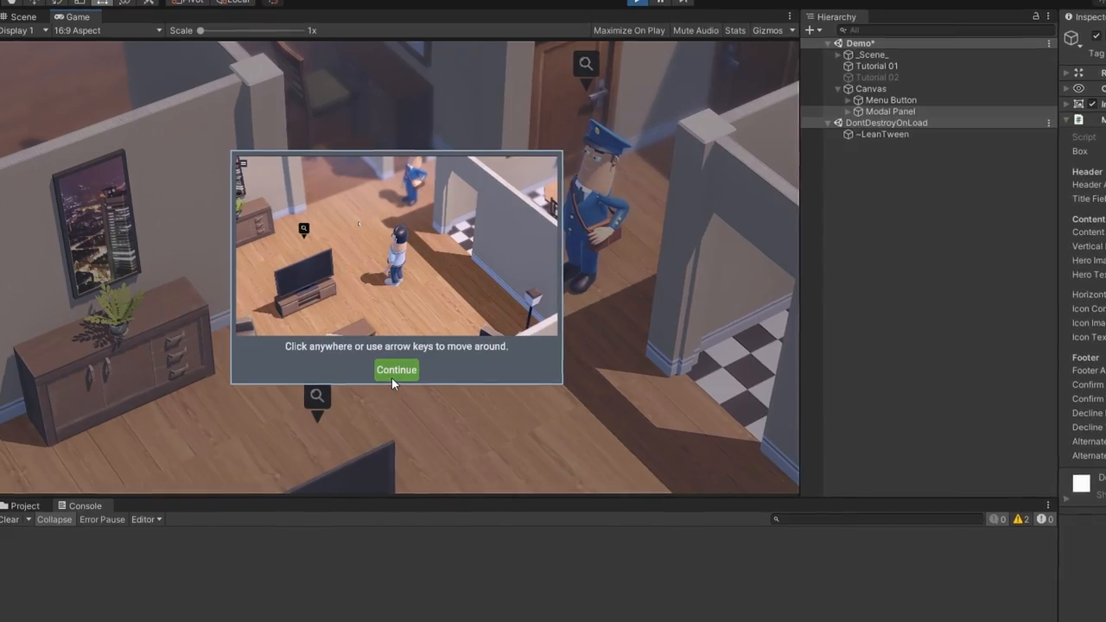
{"action": "left_click", "coordinate": [395, 370]}
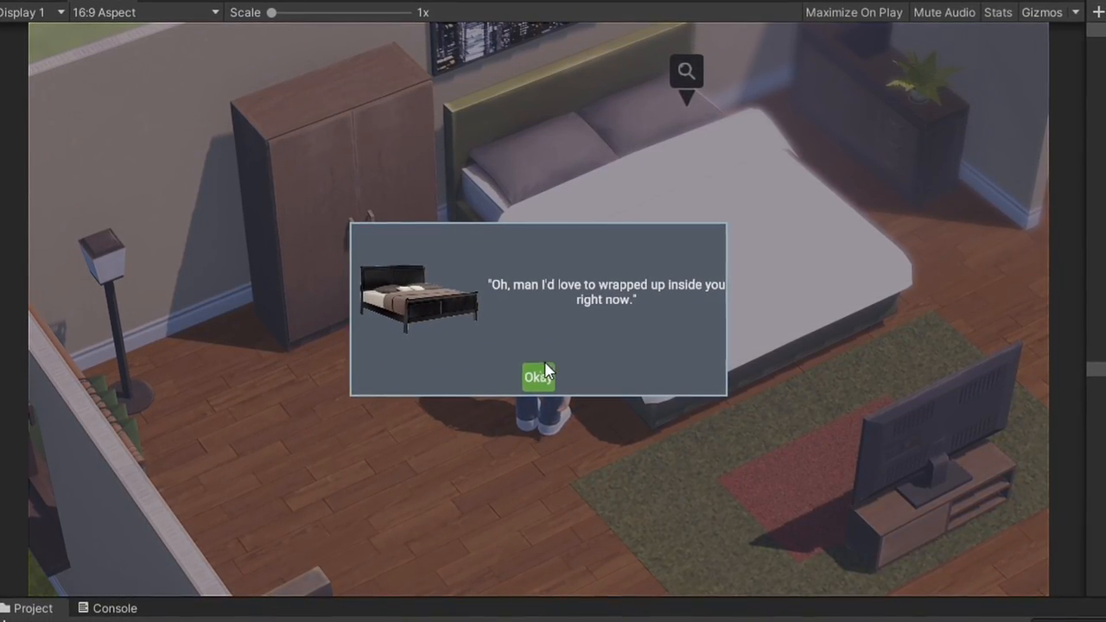
{"action": "left_click", "coordinate": [537, 377]}
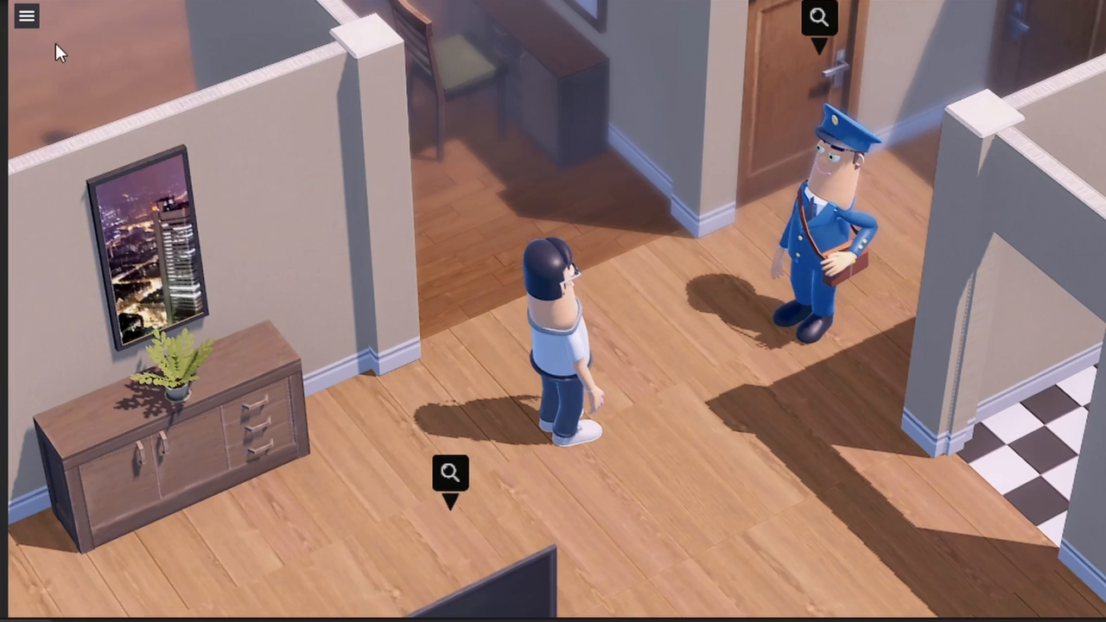
{"action": "left_click", "coordinate": [28, 16]}
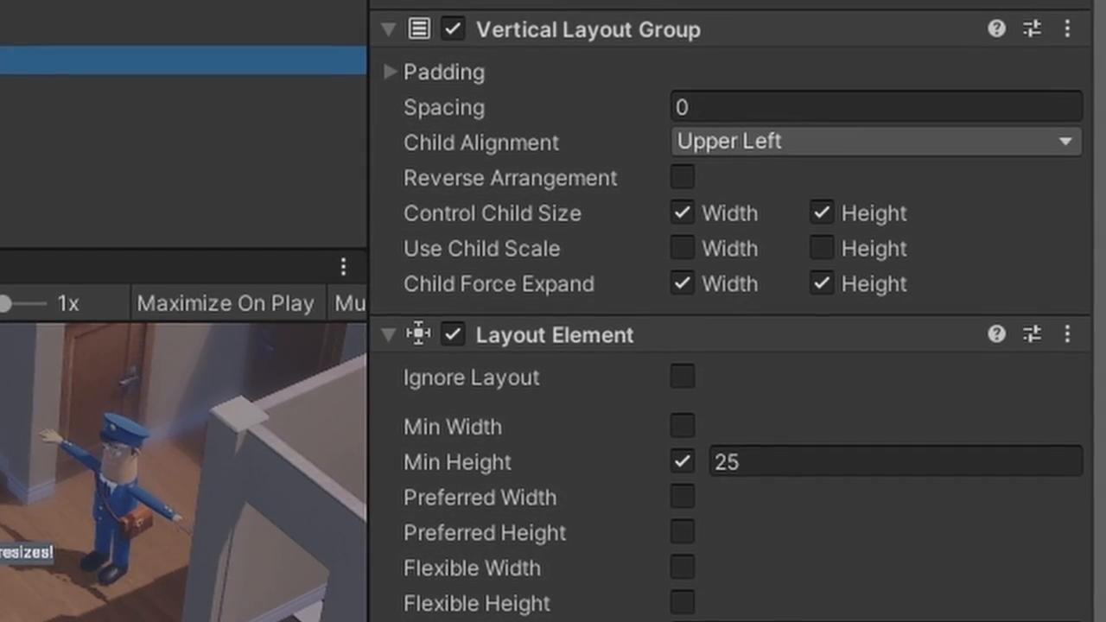
Step: Add a new UI Panel under the Canvas and tint its Image colour darker
{"action": "right_click", "coordinate": [406, 52]}
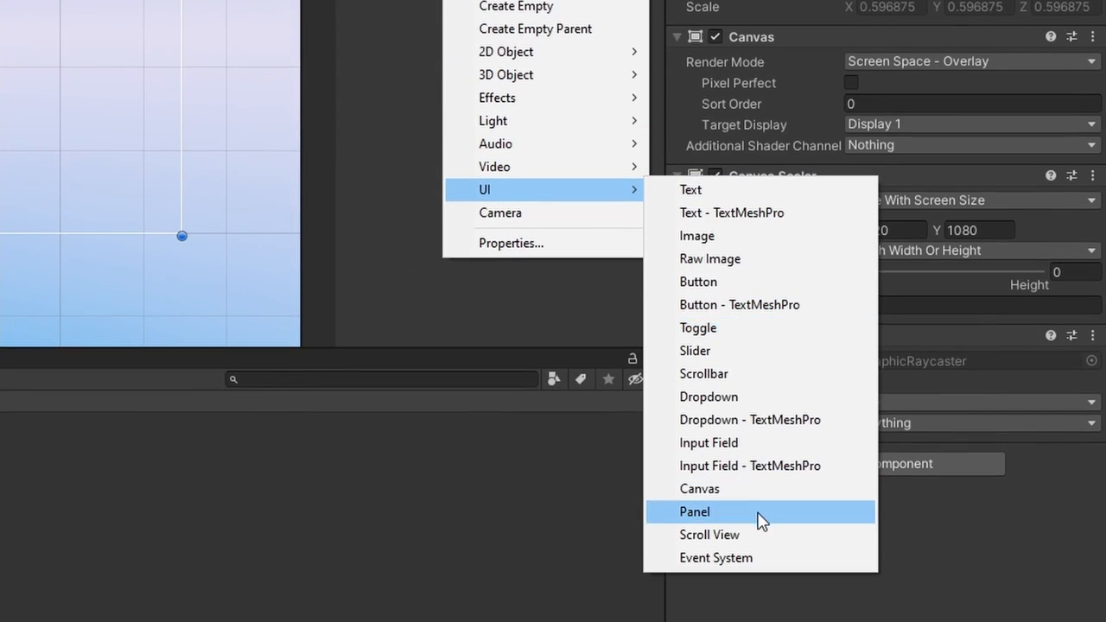
{"action": "left_click", "coordinate": [695, 511]}
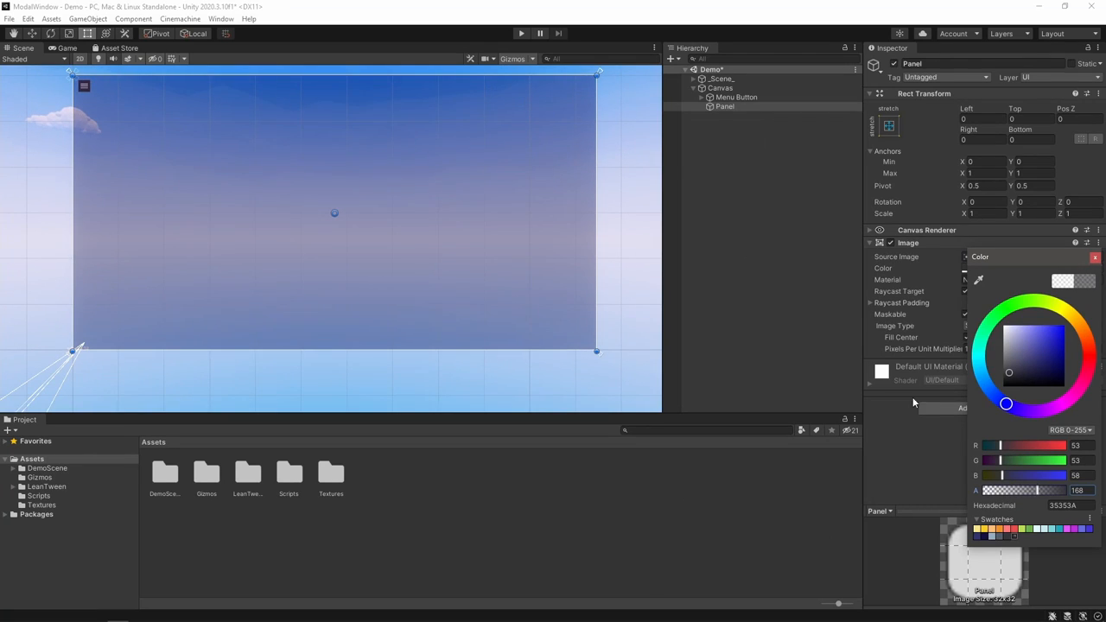
{"action": "left_click", "coordinate": [66, 49]}
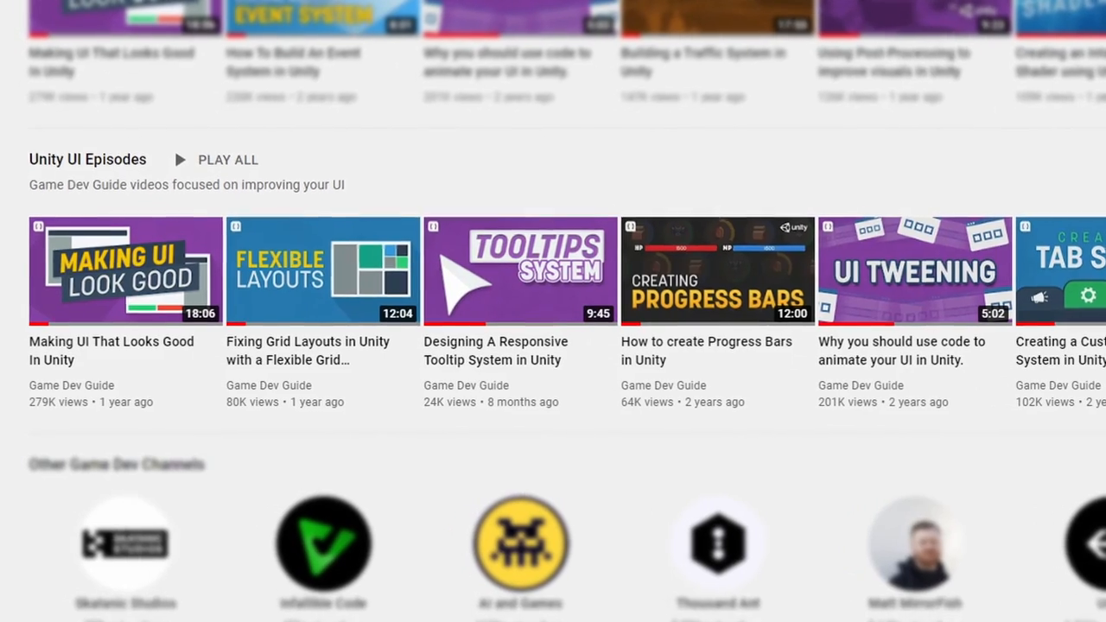
Step: Browse the Game Dev Guide channel's Unity UI Episodes playlist on YouTube
{"action": "scroll", "scroll_direction": "down", "scroll_amount": 3}
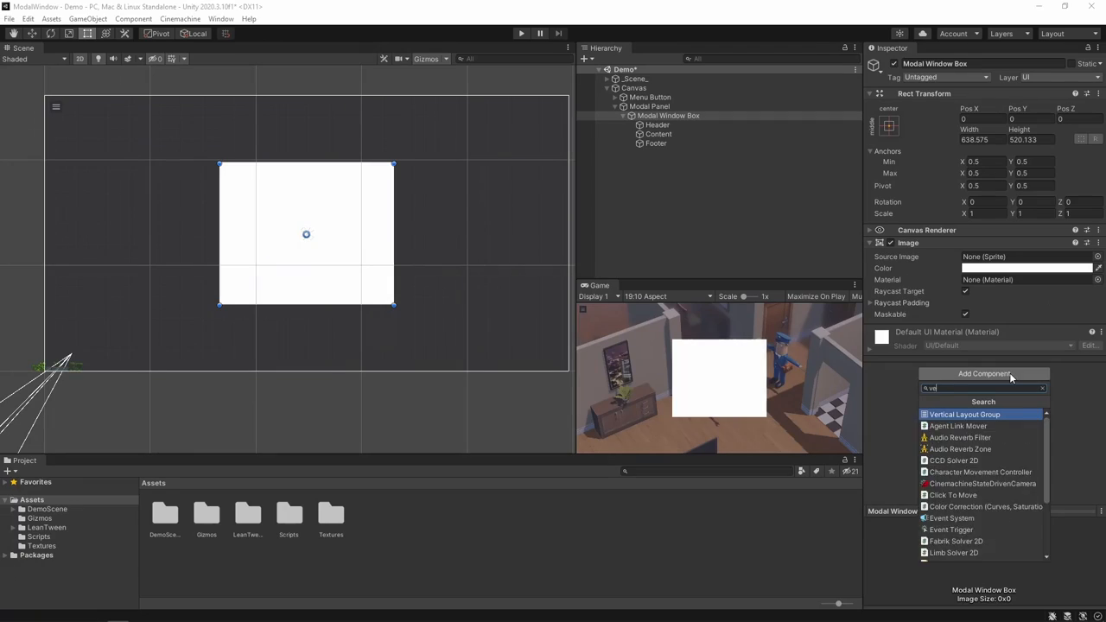
Step: Give the Modal Window Box a Vertical Layout Group, an image in Content, and a Confirm Button with Content Size Fitter
{"action": "left_click", "coordinate": [964, 414]}
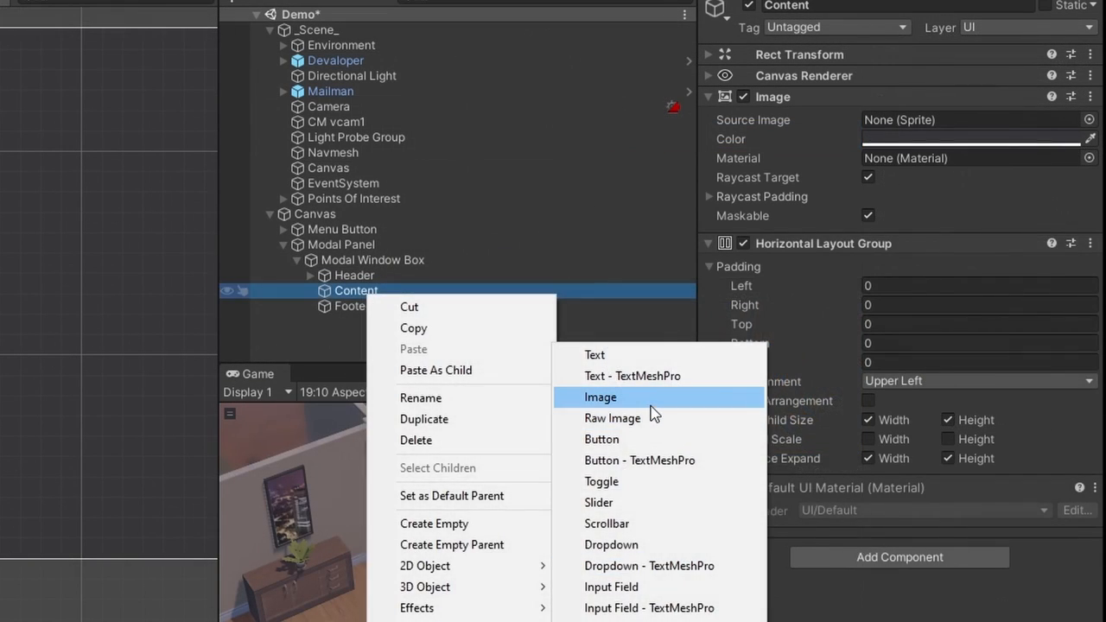
{"action": "left_click", "coordinate": [599, 395]}
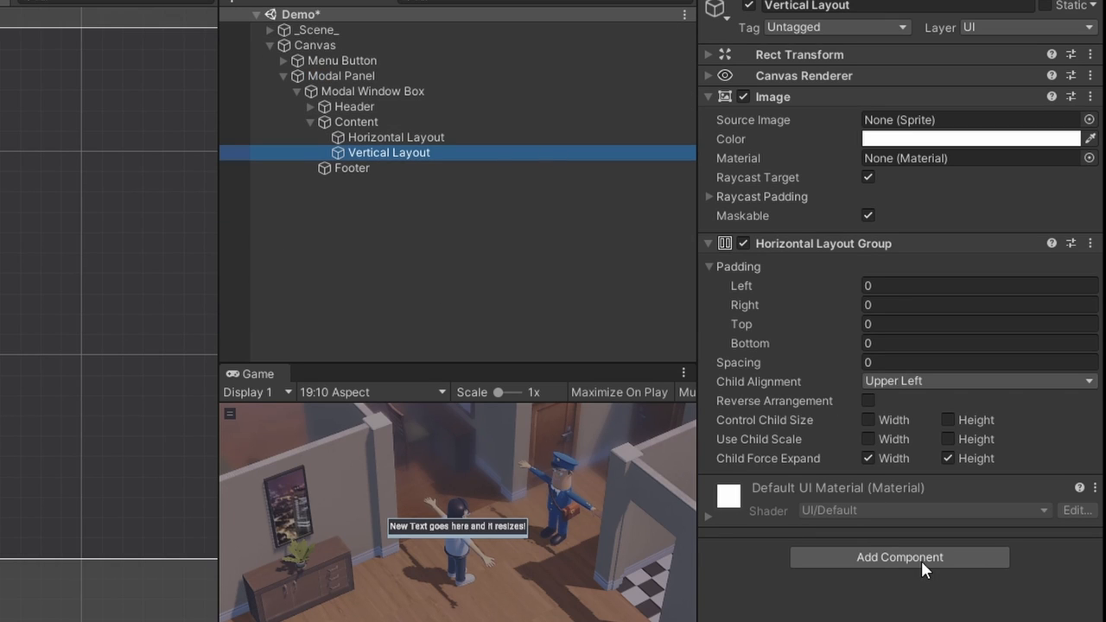
{"action": "left_click", "coordinate": [898, 556]}
{"action": "type", "text": "Confirm The Button Resizes"}
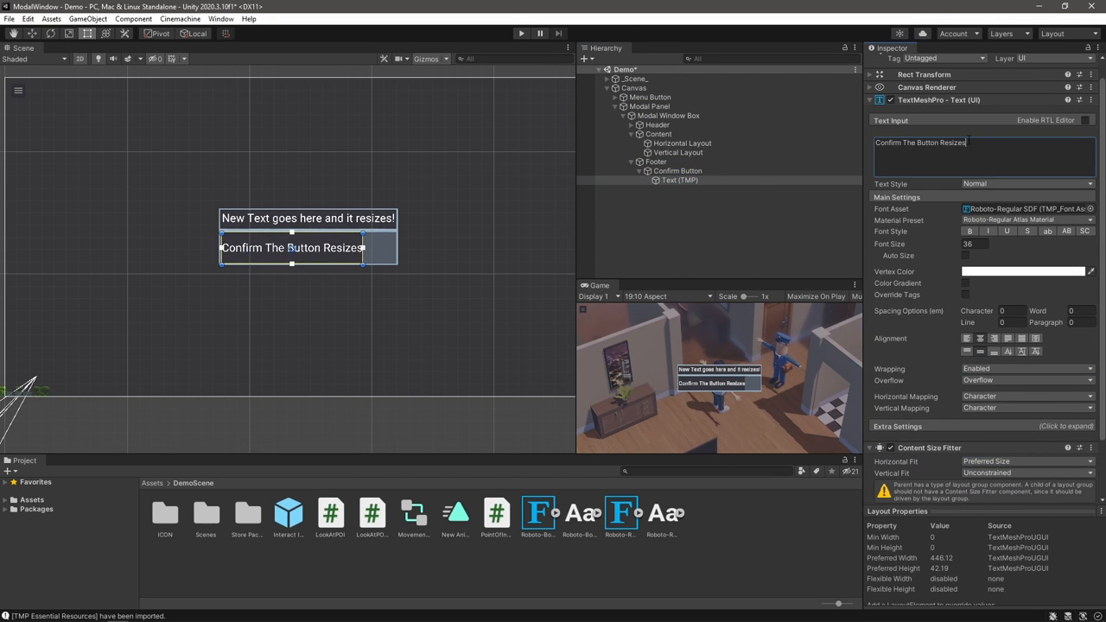
Step: Add the Title Here header, hero image with text, and duplicate footer buttons into Confirm, Cancel and Alternate
{"action": "left_click", "coordinate": [680, 179]}
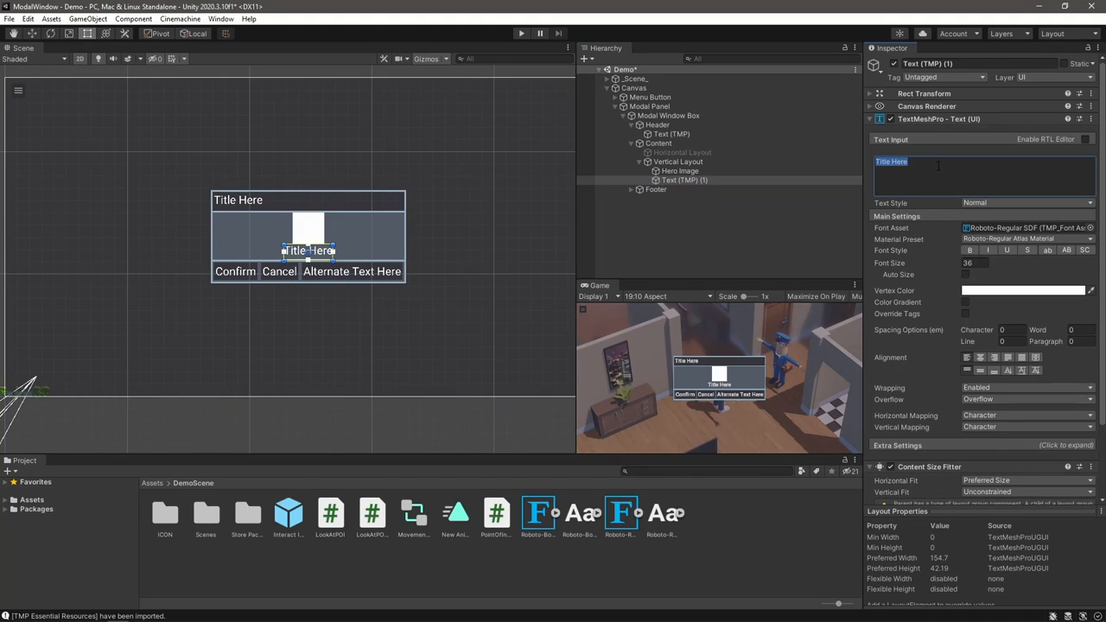
Step: Set the body text to 'This is where the text goes' and style the Window Title header and button colours
{"action": "type", "text": "This is where the text goes e"}
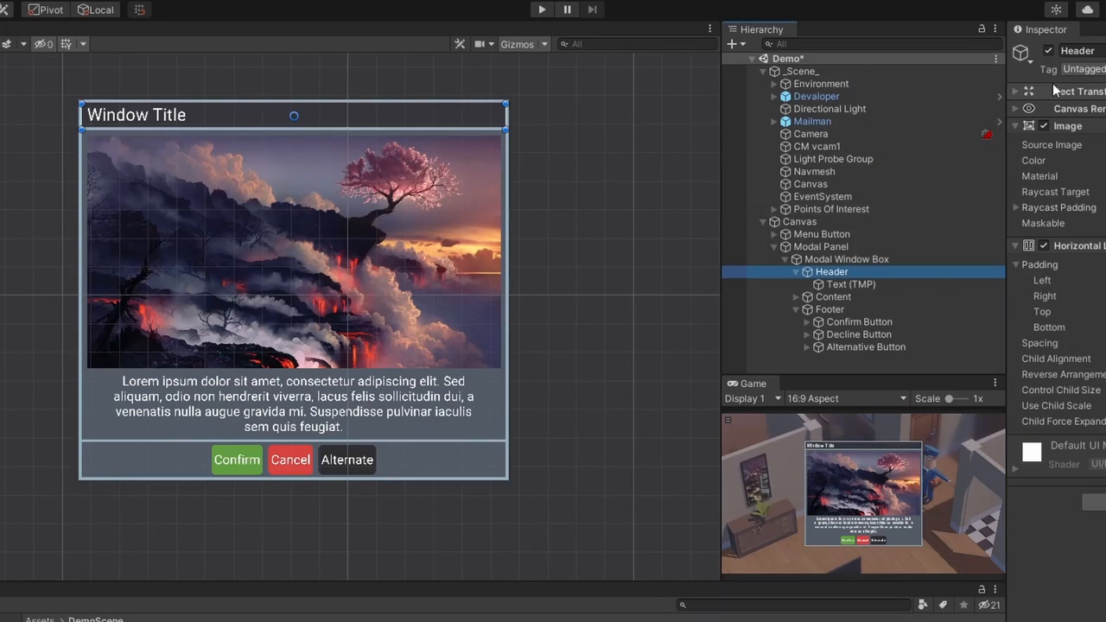
{"action": "left_click", "coordinate": [829, 310]}
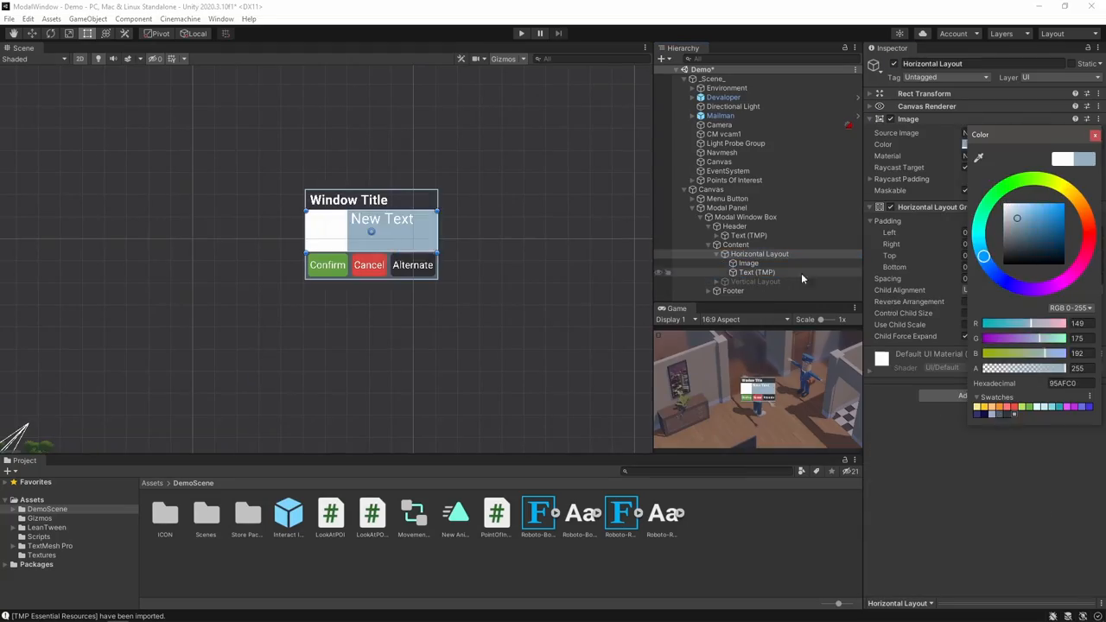
Step: Create an Image Area with a 256 minimum Layout Element and Icon child, then a new C# script in Scripts
{"action": "left_click", "coordinate": [748, 251]}
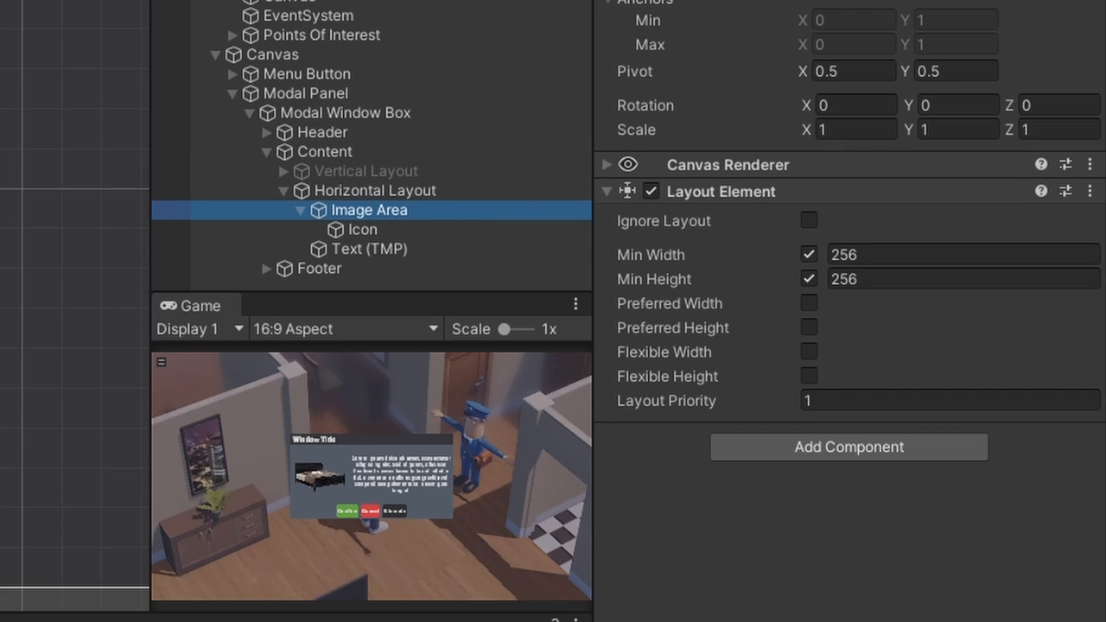
{"action": "left_click", "coordinate": [370, 249]}
{"action": "type", "text": "ModalWindow"}
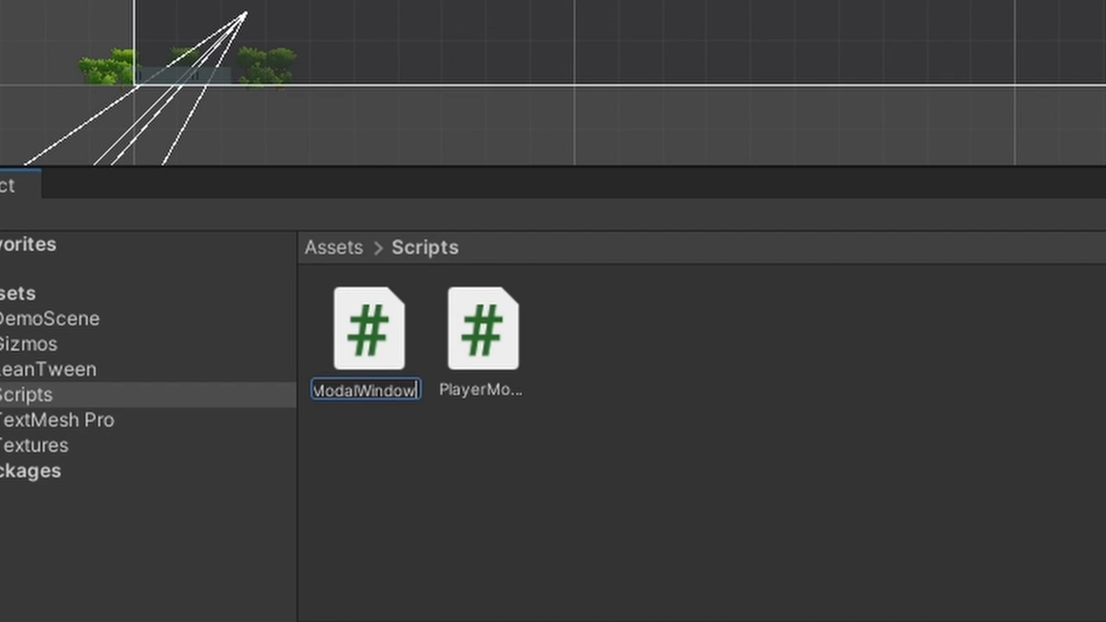
Step: Attach the ModalWindowPanel script to Modal Panel and add an On Click entry on the Alternate Button targeting it
{"action": "double_click", "coordinate": [367, 329]}
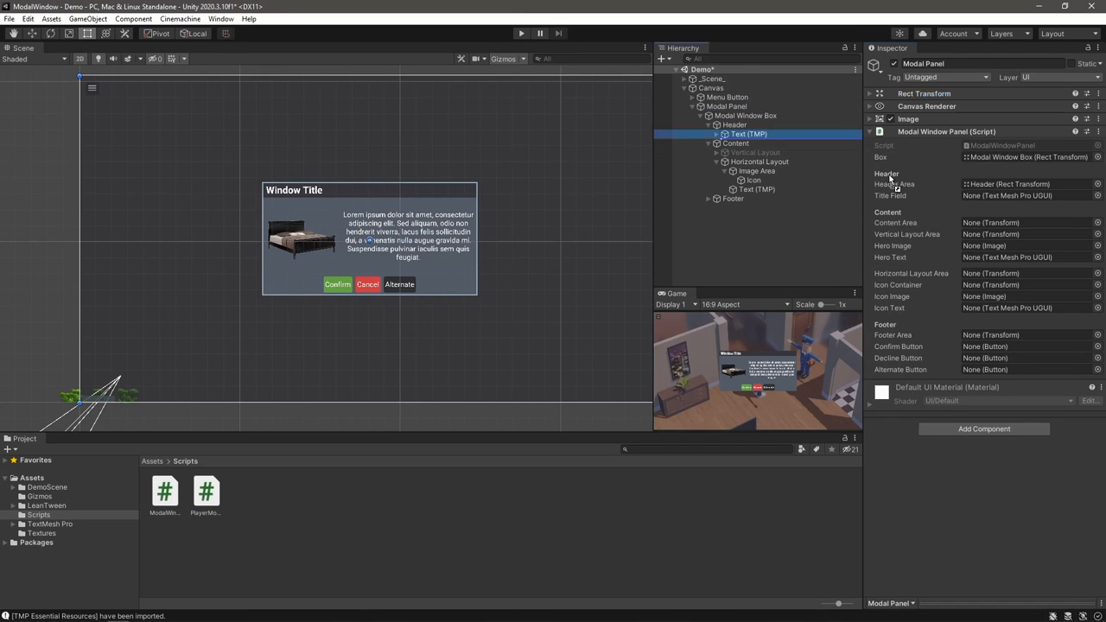
{"action": "left_click", "coordinate": [755, 224]}
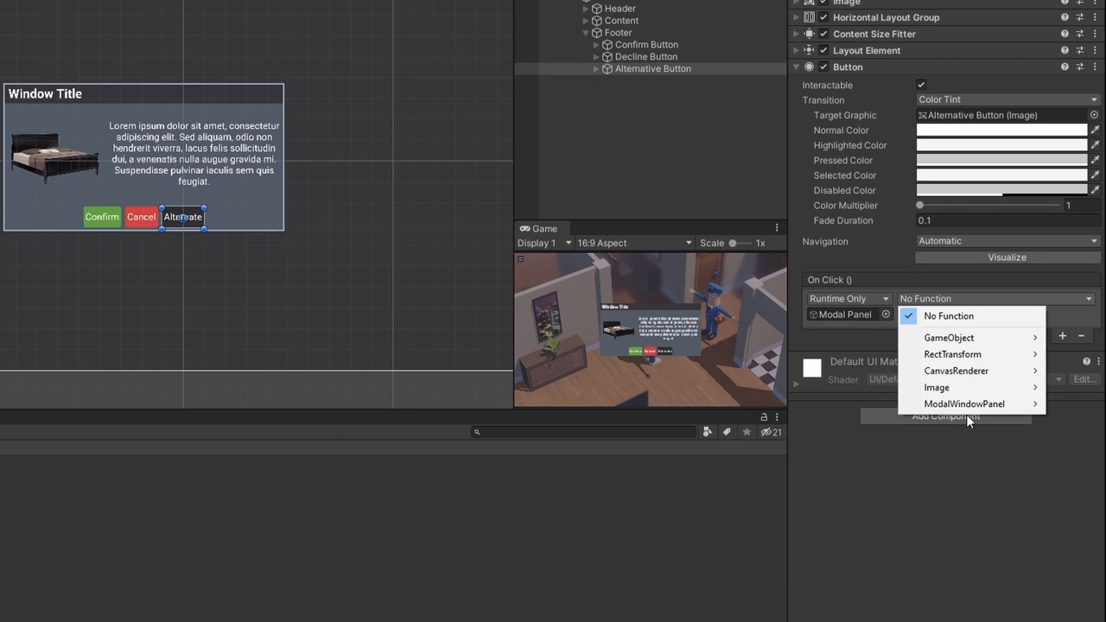
Step: Choose the Modal Window Panel function for the button, disable Modal Panel and create a UIController script
{"action": "left_click", "coordinate": [964, 404]}
{"action": "type", "text": "UICont"}
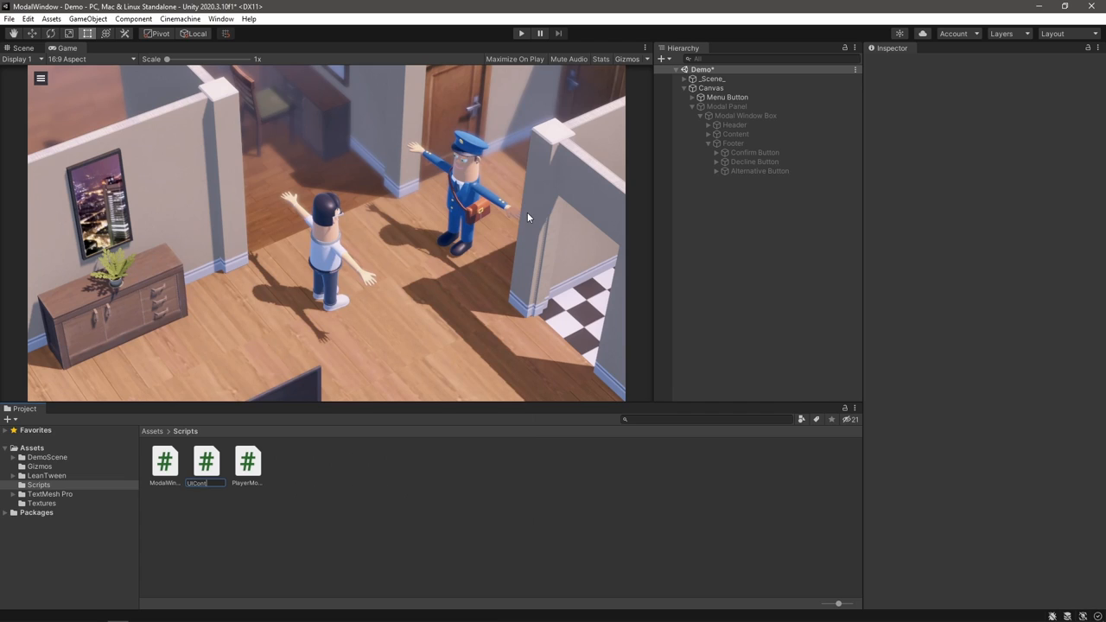
Step: Add the UI Controller component to the Canvas with its Modal Window slot empty
{"action": "left_click", "coordinate": [710, 86]}
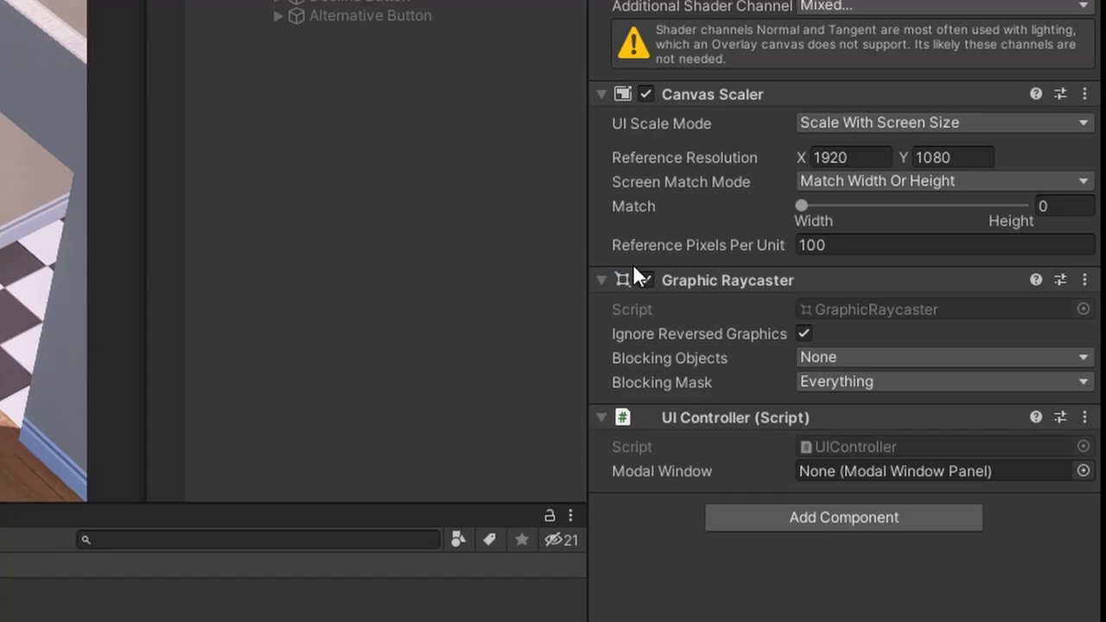
{"action": "left_click", "coordinate": [898, 470]}
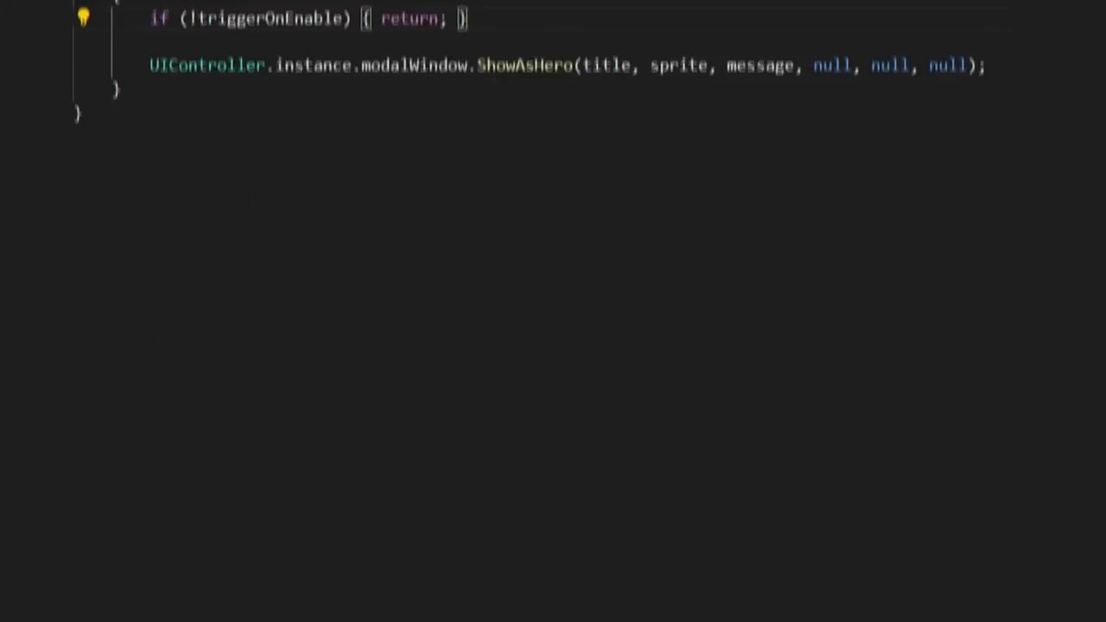
Step: Enter the message 'Click anywhere to move around' and tick Trigger On Enable on the Hero Window Trigger
{"action": "scroll", "scroll_direction": "down", "scroll_amount": 3}
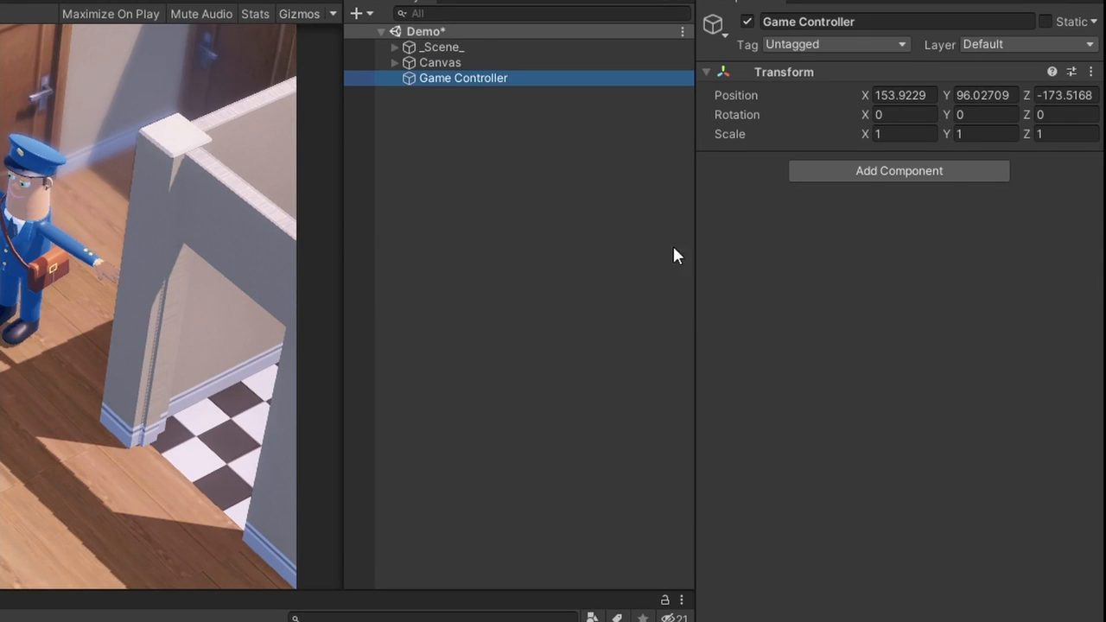
{"action": "left_click", "coordinate": [976, 242]}
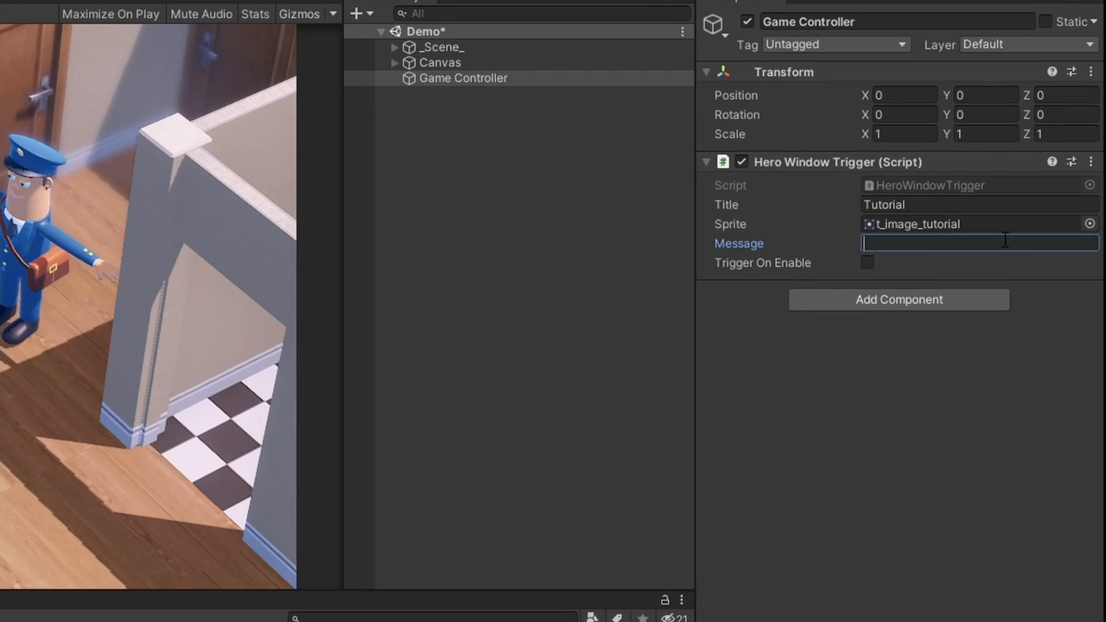
{"action": "type", "text": "Click anywhere to move around"}
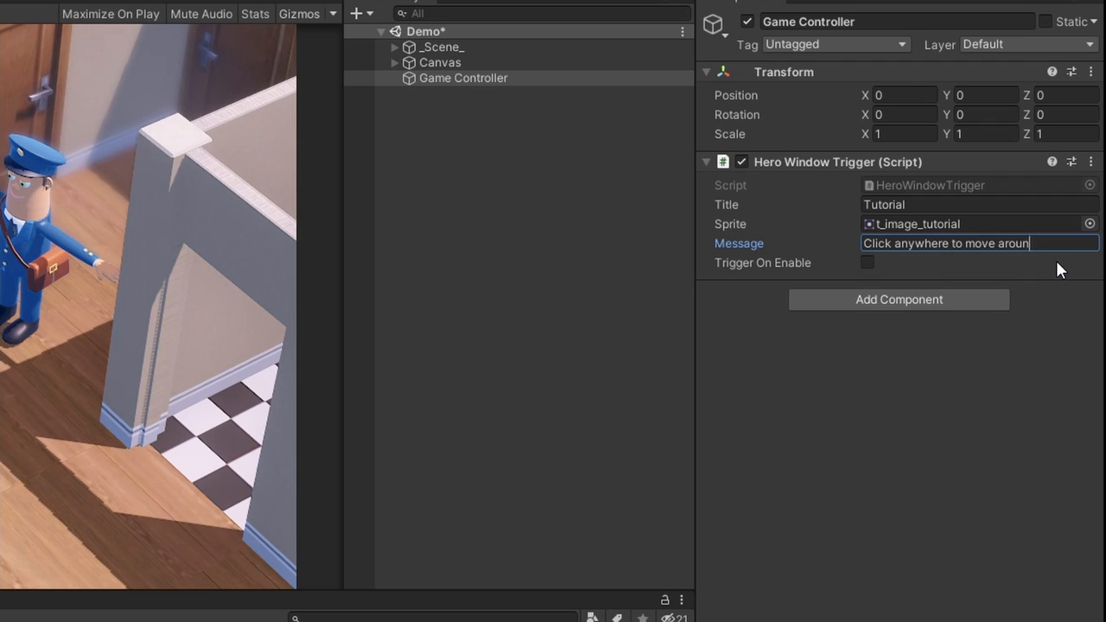
{"action": "left_click", "coordinate": [867, 262]}
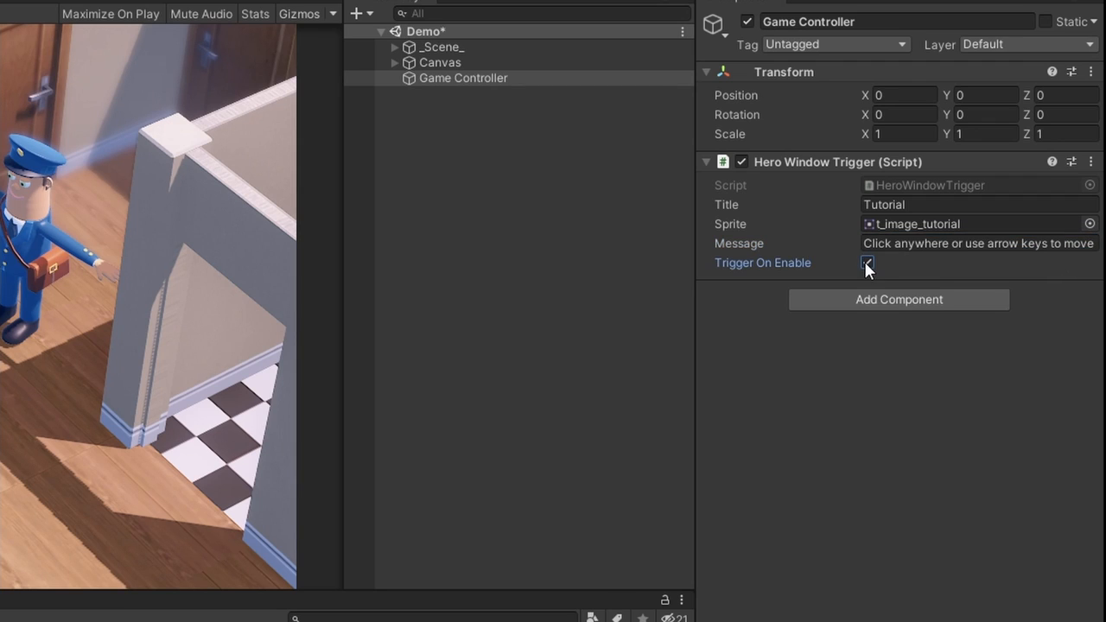
{"action": "left_click", "coordinate": [490, 27]}
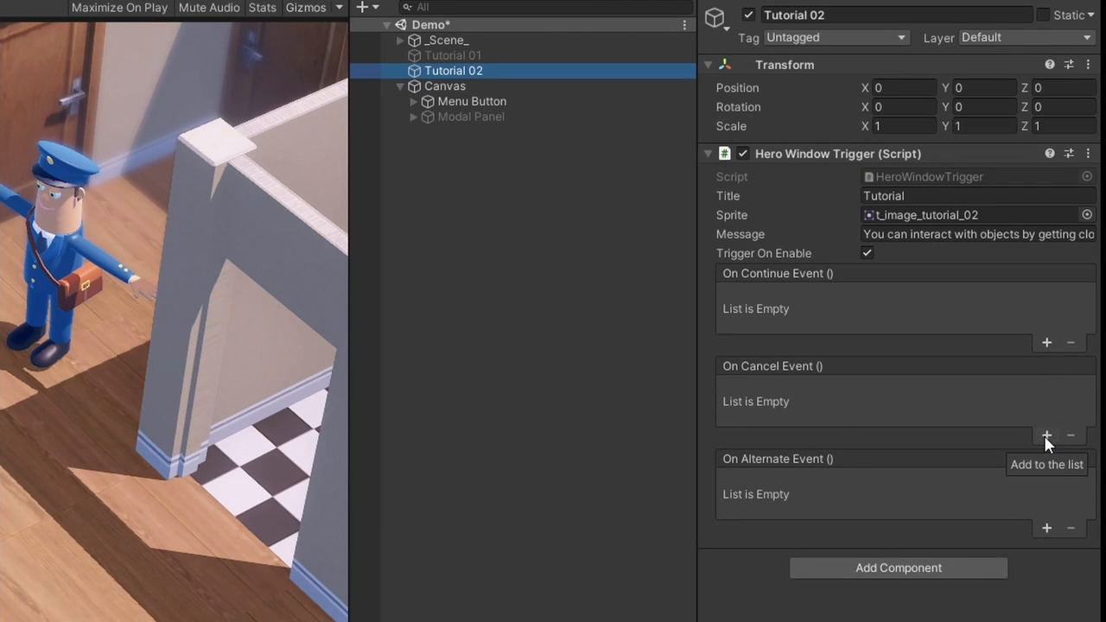
Step: Add SetActive actions so continue deactivates Tutorial 02 and cancel gets an event entry
{"action": "left_click", "coordinate": [1046, 435]}
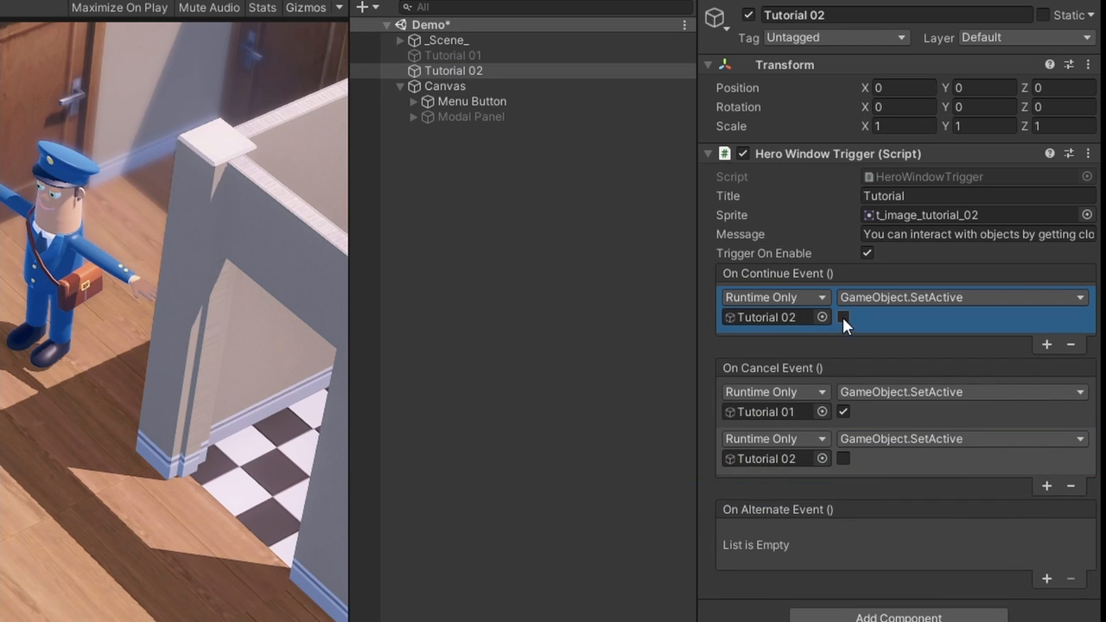
{"action": "left_click", "coordinate": [843, 317]}
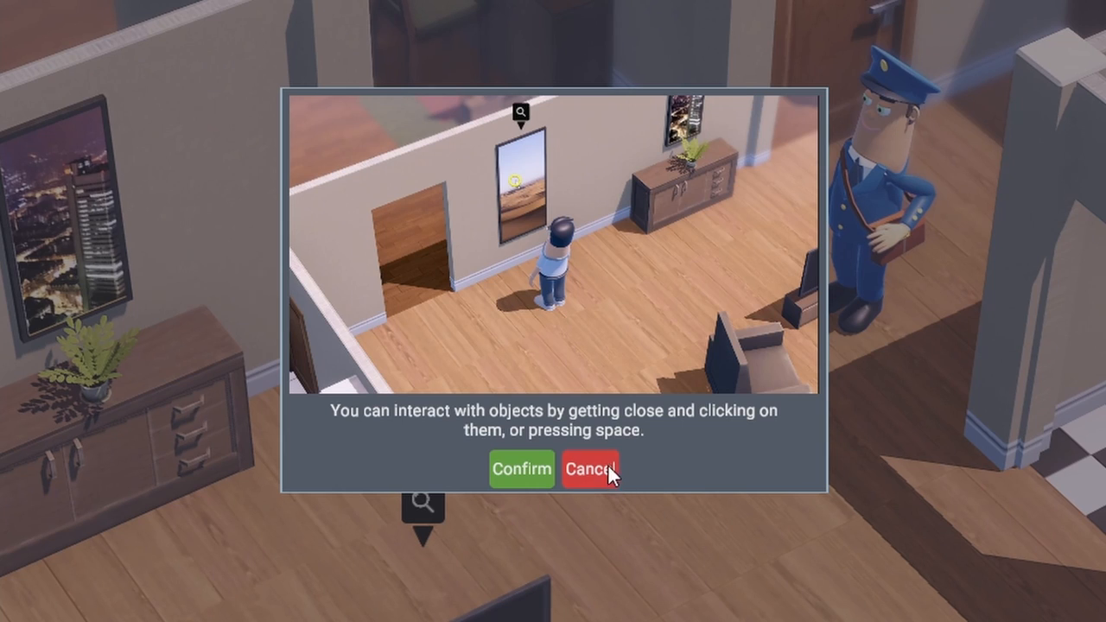
{"action": "mouse_move", "coordinate": [781, 375]}
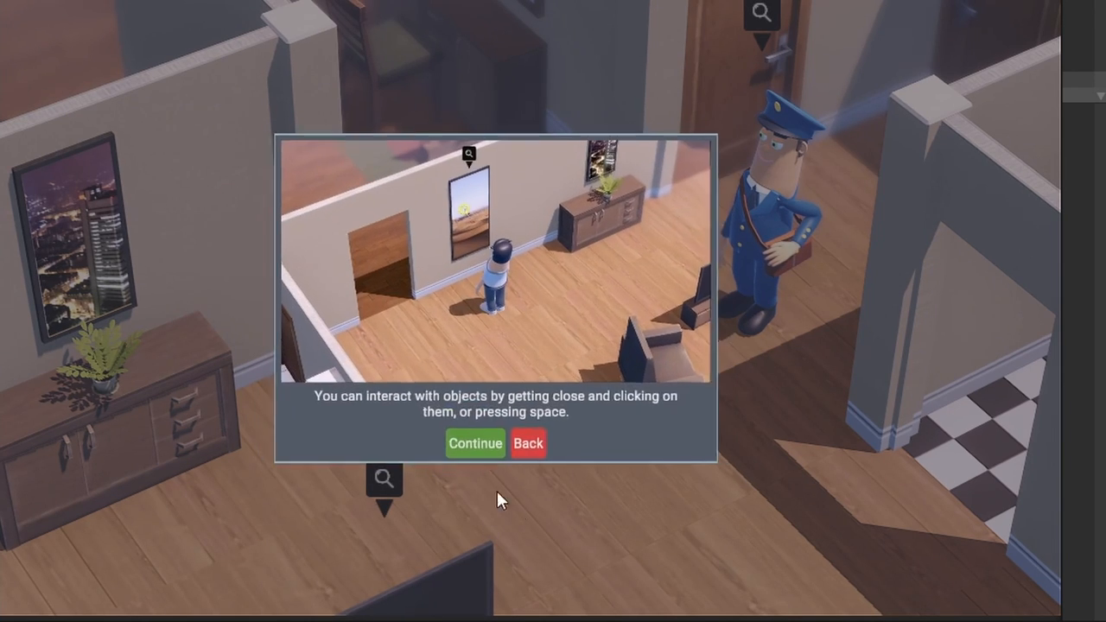
Step: Play the demo and verify the tutorial modal shows Continue and Back buttons
{"action": "left_click", "coordinate": [474, 442]}
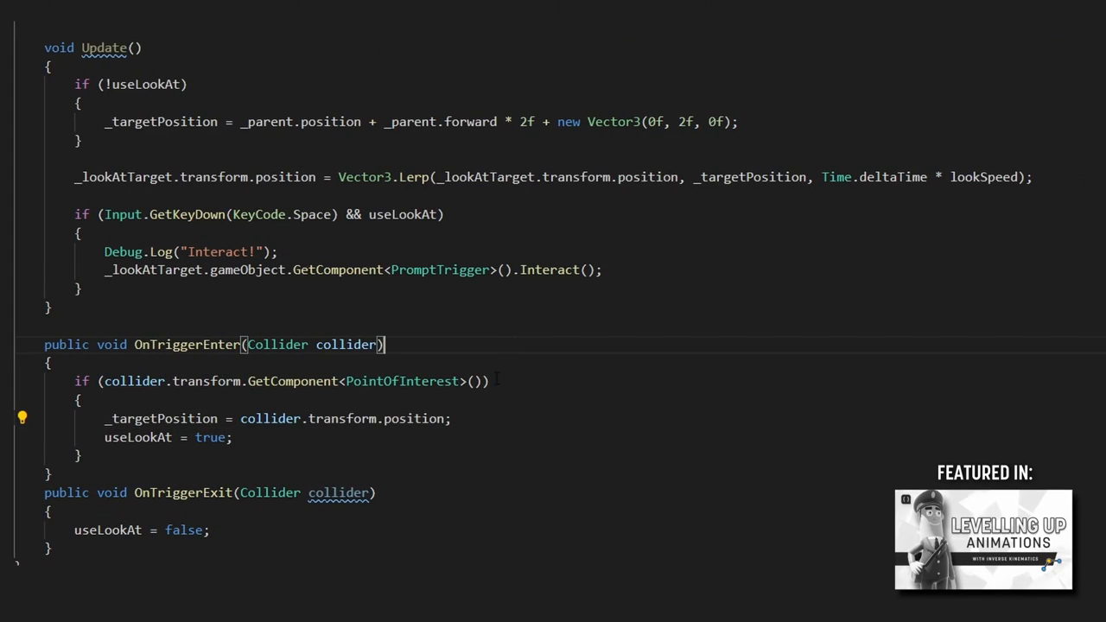
Step: View the look-at script's Update method with the Space-key Interact call on PromptTrigger
{"action": "left_click", "coordinate": [161, 418]}
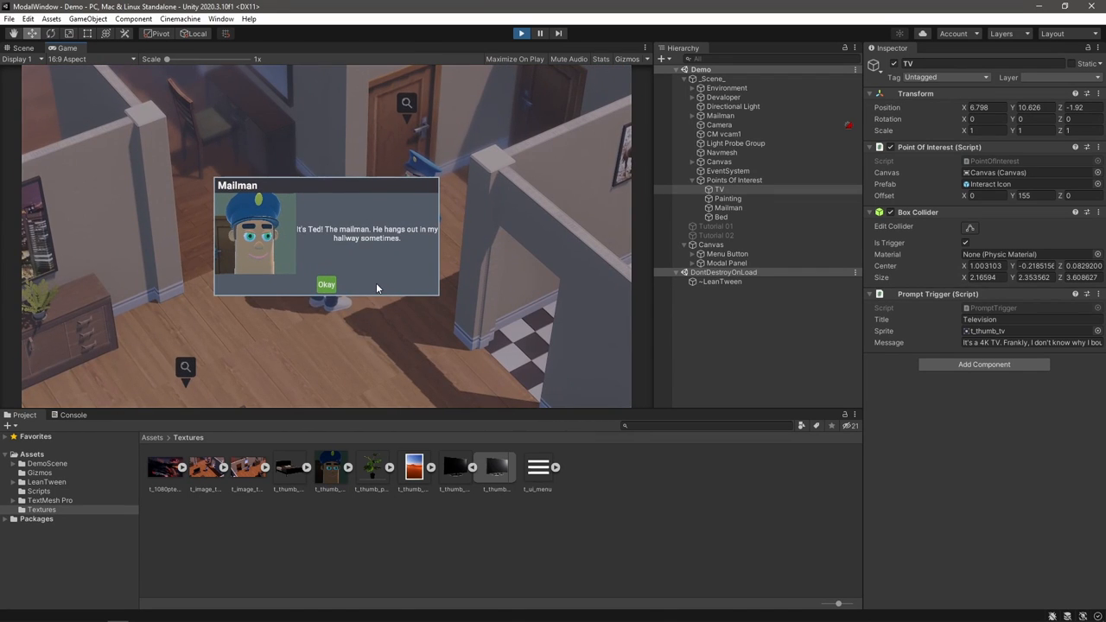
Step: Dismiss the Mailman prompt window with its Okay button in the running demo
{"action": "left_click", "coordinate": [325, 283]}
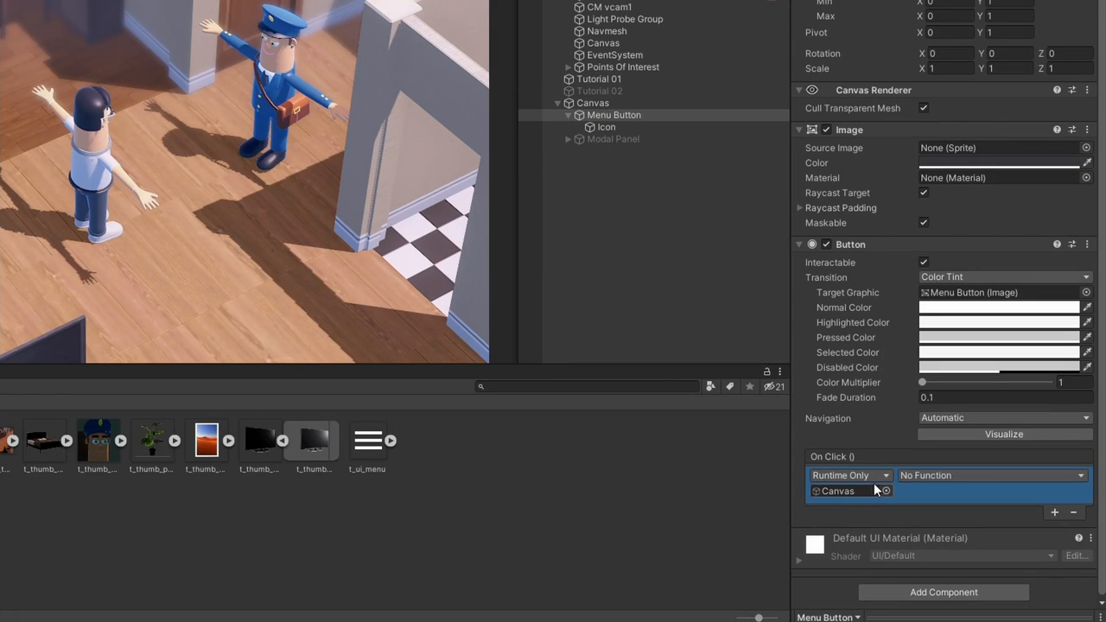
Step: Choose the function the Menu Button's On Click Canvas entry calls
{"action": "left_click", "coordinate": [988, 475]}
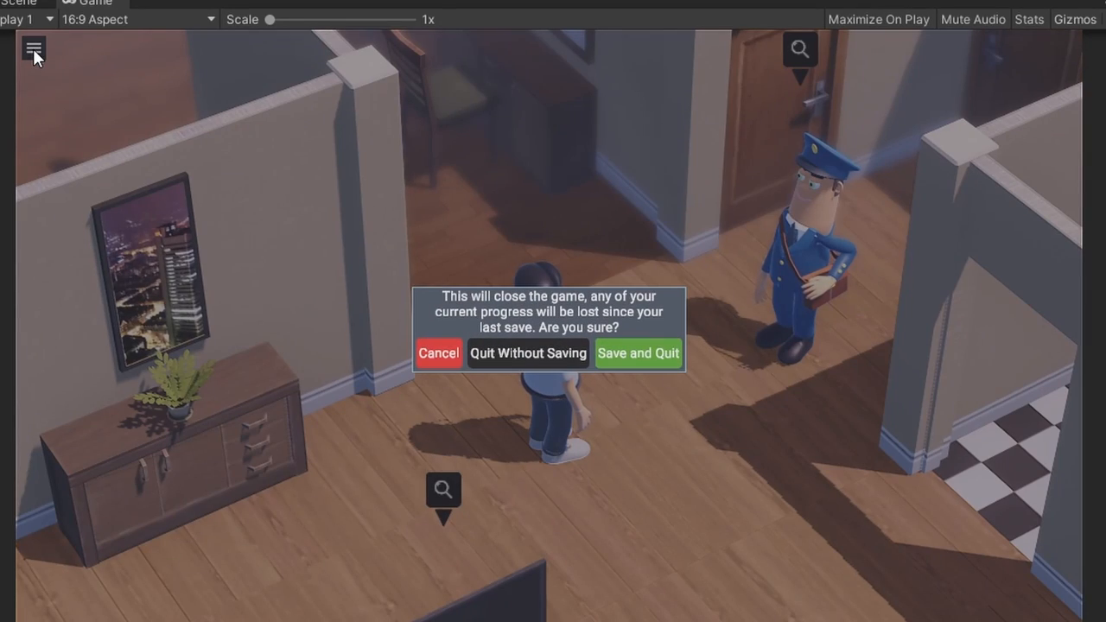
Step: Test the quit confirmation dialog, interaction tutorial and movement tutorial modals in Play mode
{"action": "left_click", "coordinate": [439, 352]}
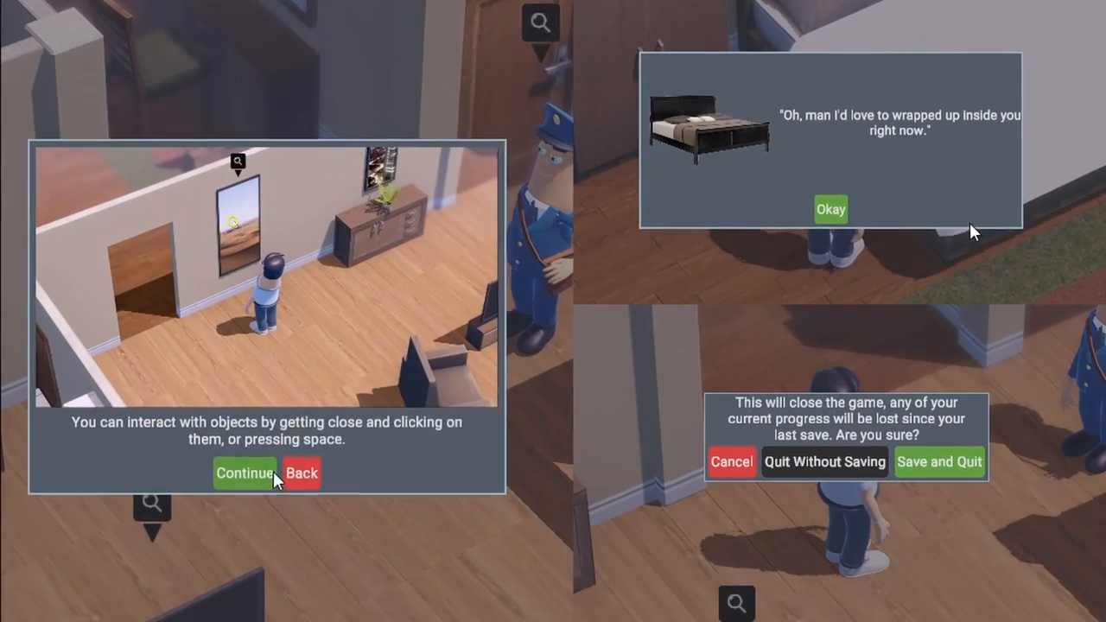
{"action": "left_click", "coordinate": [246, 473]}
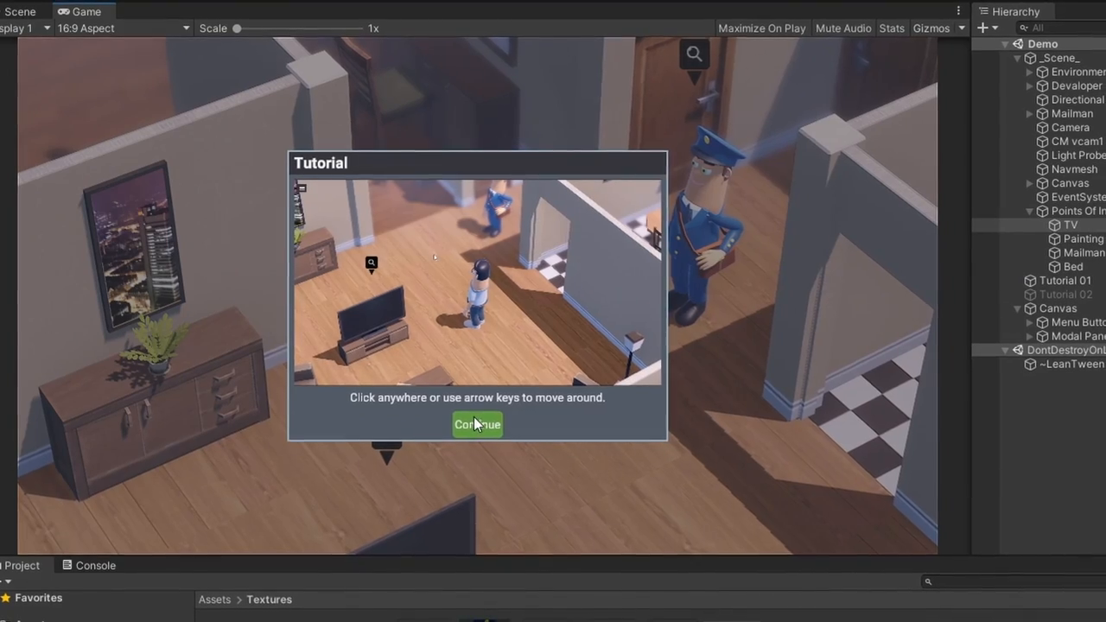
{"action": "left_click", "coordinate": [477, 425]}
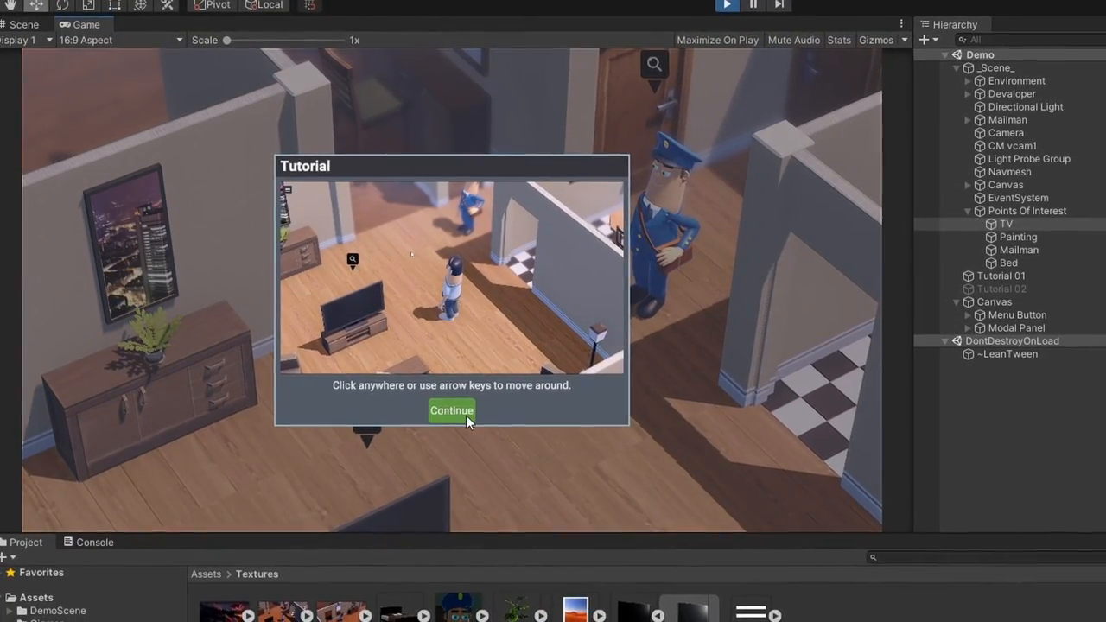
{"action": "left_click", "coordinate": [451, 411]}
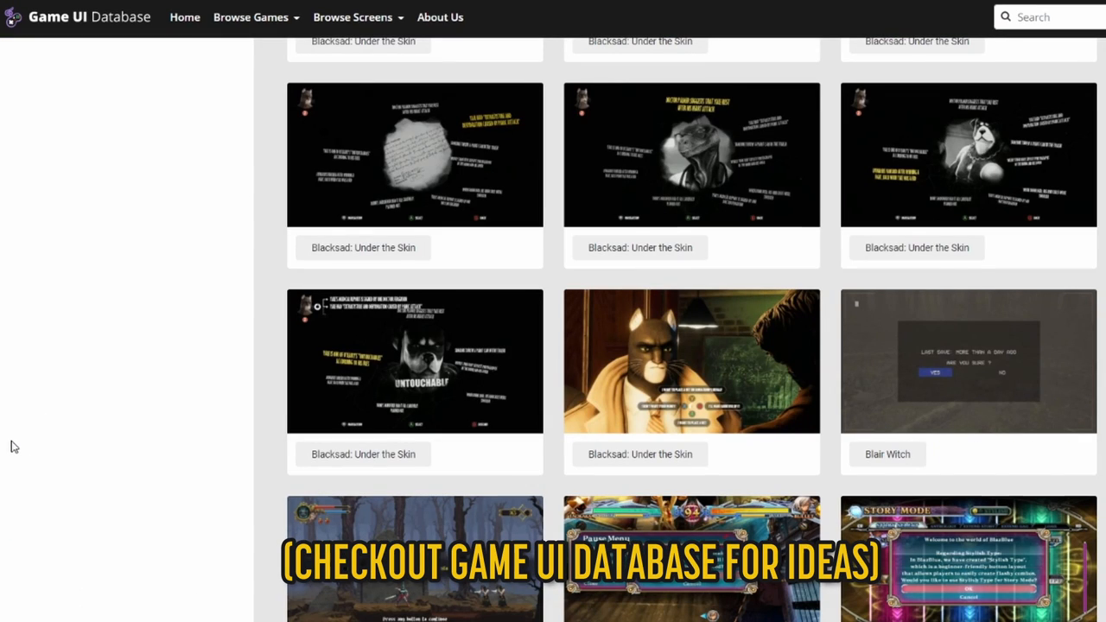
Step: Scroll through the Game UI Database screen gallery of game interface screenshots
{"action": "scroll", "scroll_direction": "down", "scroll_amount": 3}
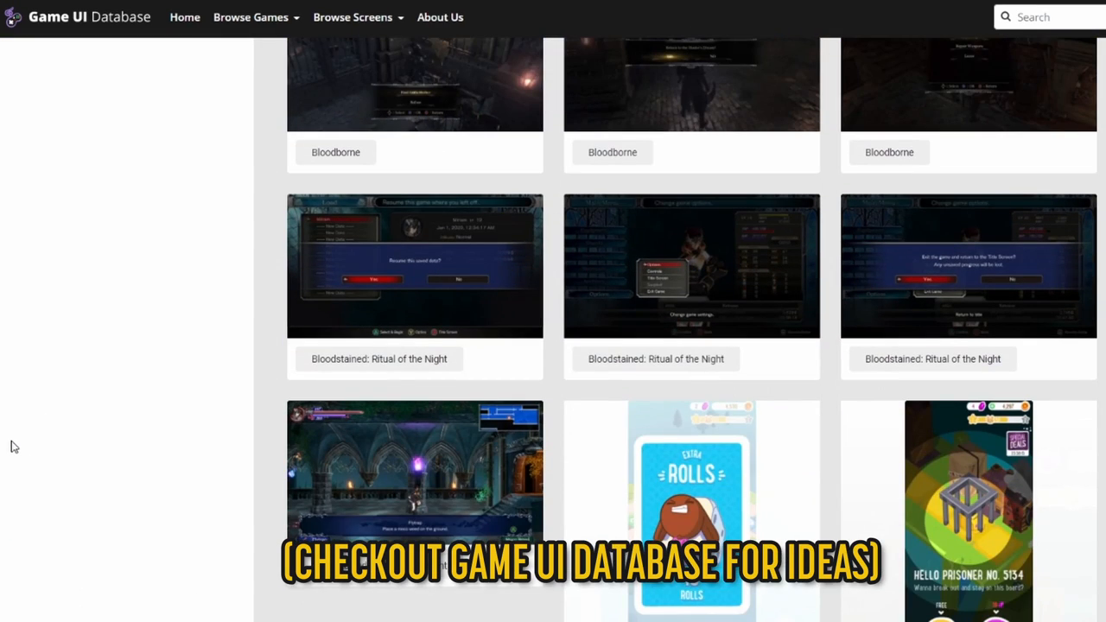
{"action": "scroll", "scroll_direction": "down", "scroll_amount": 3}
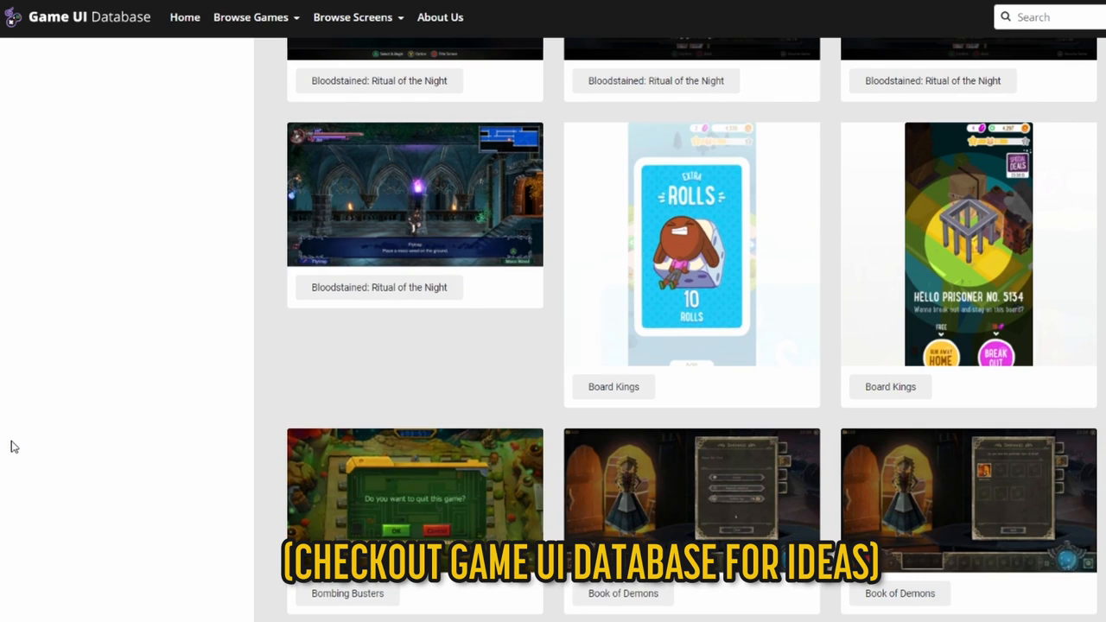
{"action": "scroll", "scroll_direction": "down", "scroll_amount": 3}
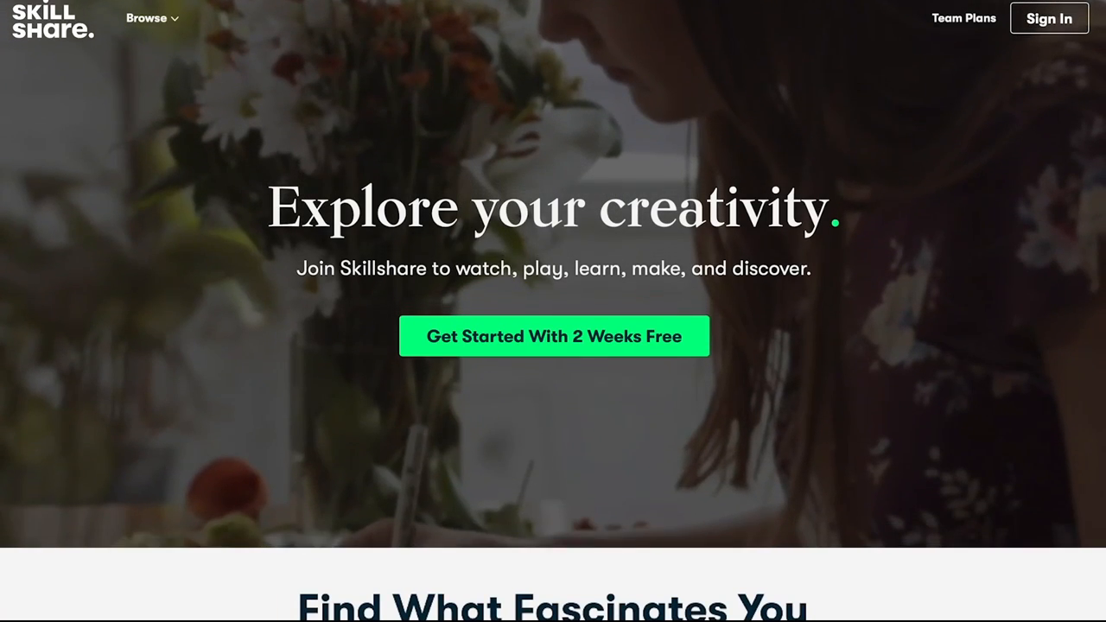
Step: Search Skillshare for 'UI' and open the Intro to UI/UX for Graphic Designers class
{"action": "scroll", "scroll_direction": "down", "scroll_amount": 3}
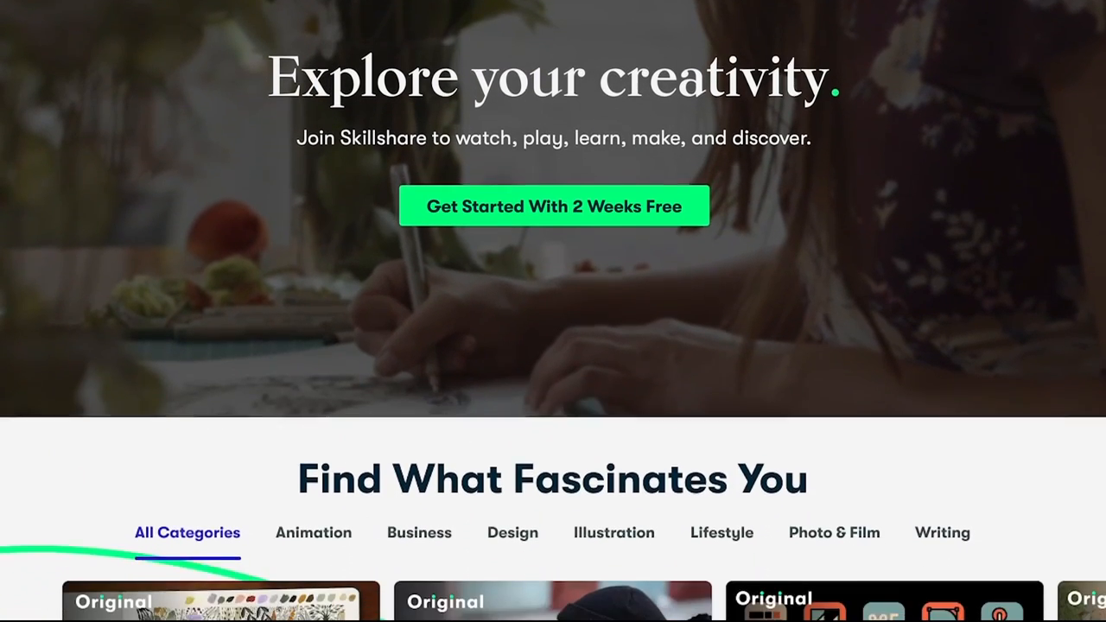
{"action": "scroll", "scroll_direction": "down", "scroll_amount": 3}
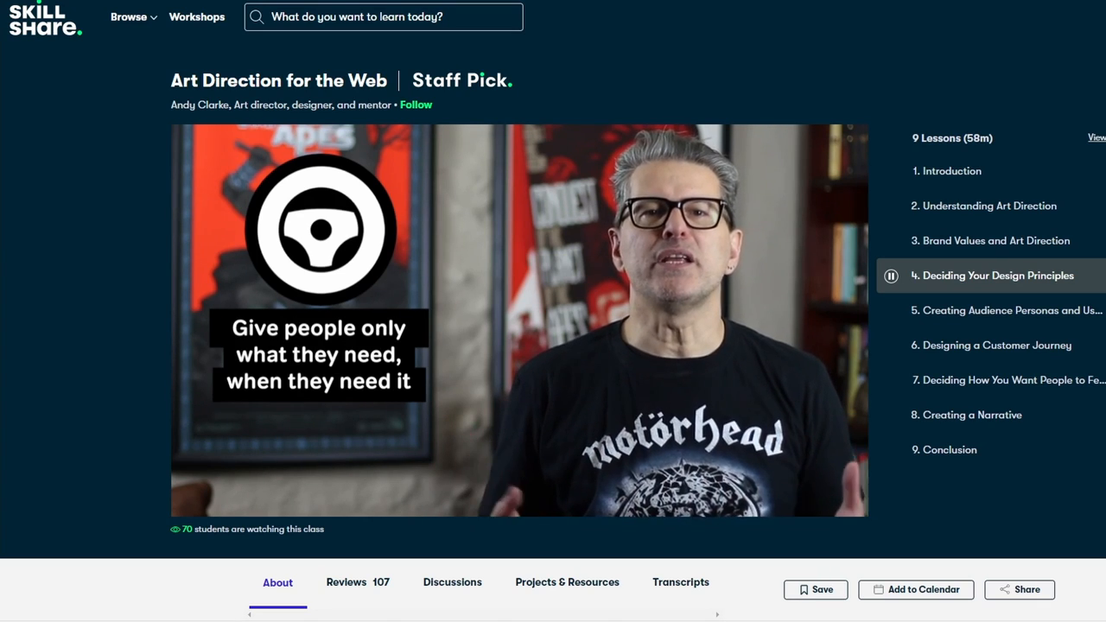
{"action": "type", "text": "UI"}
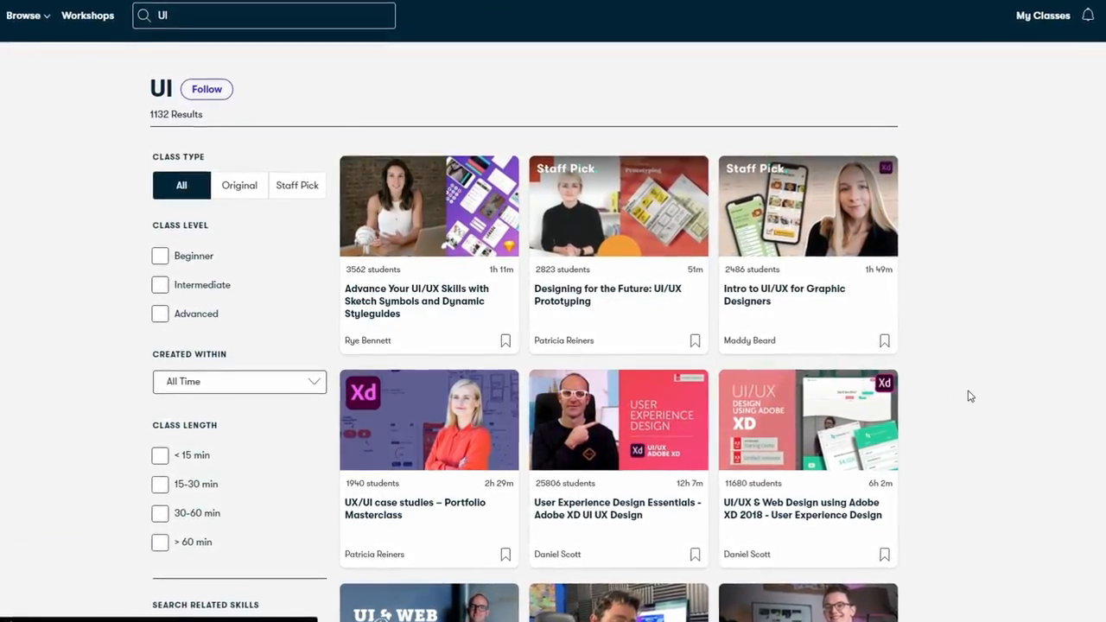
{"action": "scroll", "scroll_direction": "down", "scroll_amount": 3}
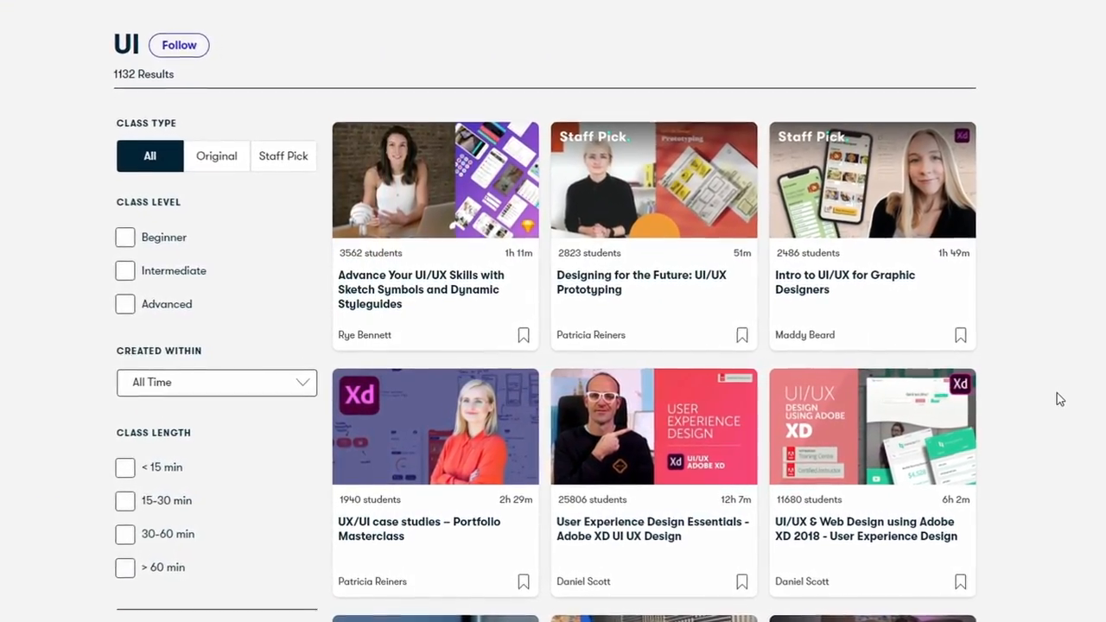
{"action": "left_click", "coordinate": [871, 180]}
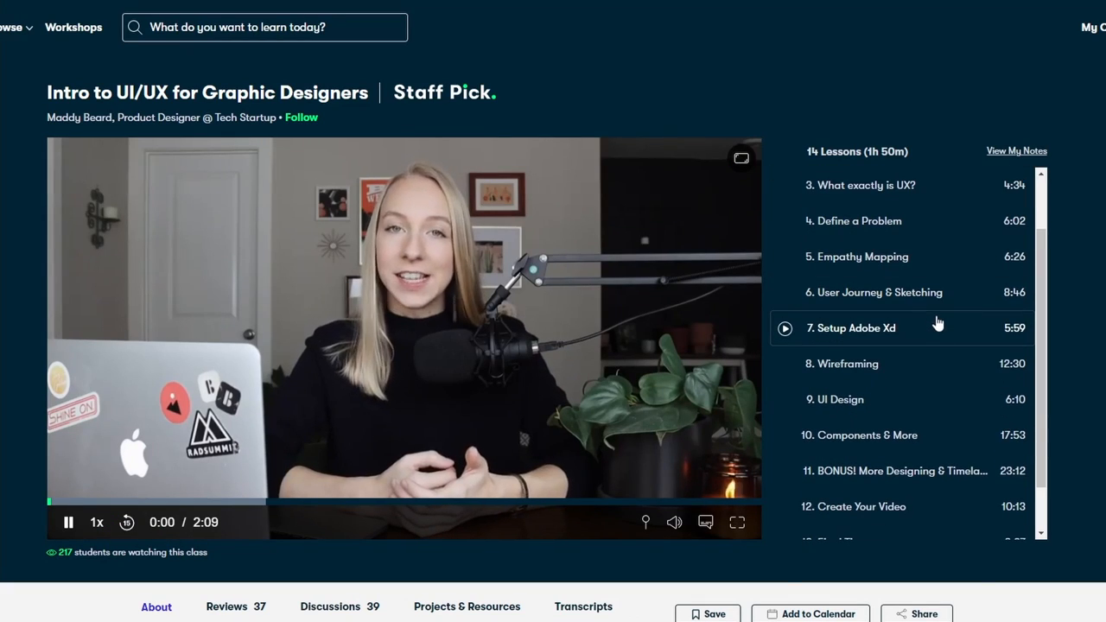
Step: Search 'Logo Design' and open the Logo Design with Draplin class
{"action": "type", "text": "Logo Design"}
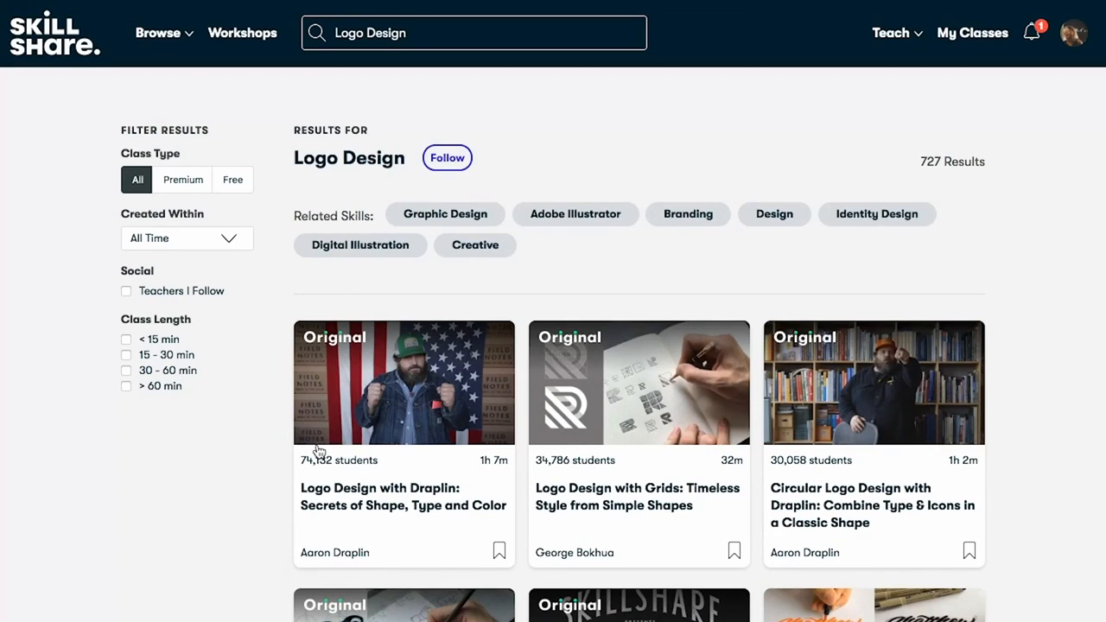
{"action": "left_click", "coordinate": [404, 382]}
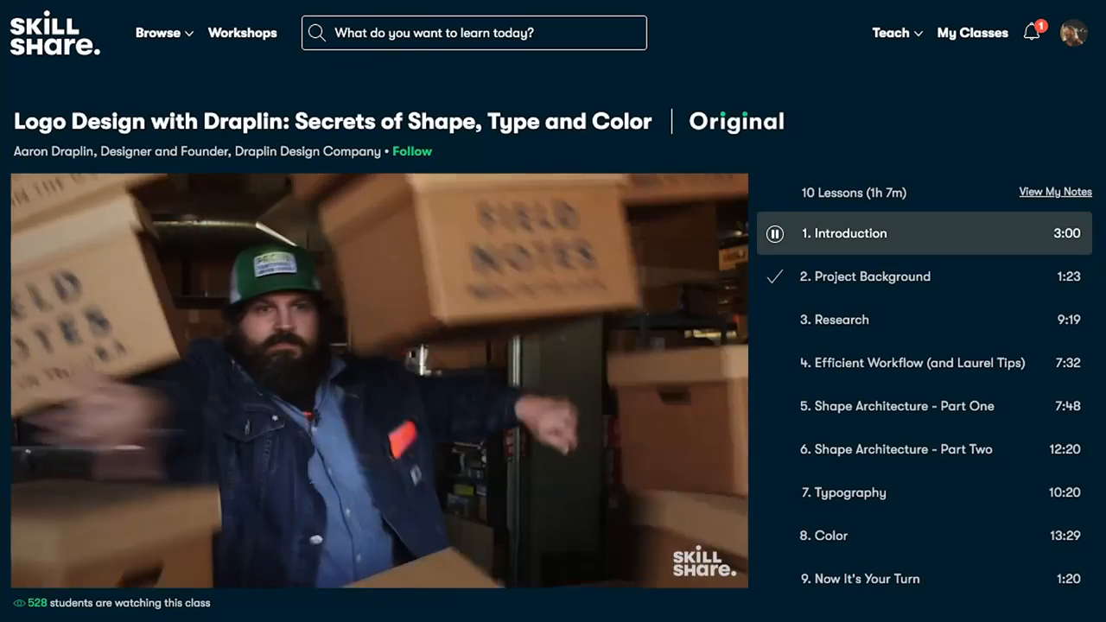